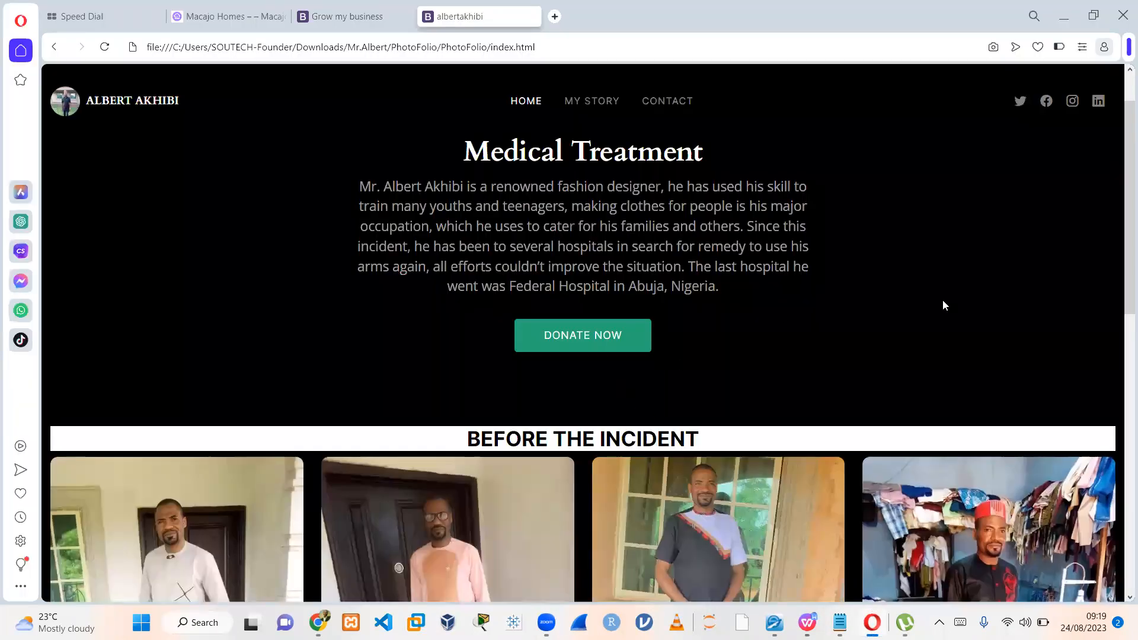
# Step: Browse the PhotoFolio project files, look inside the forms folder and return to PhotoFolio
pyautogui.scroll(-3)
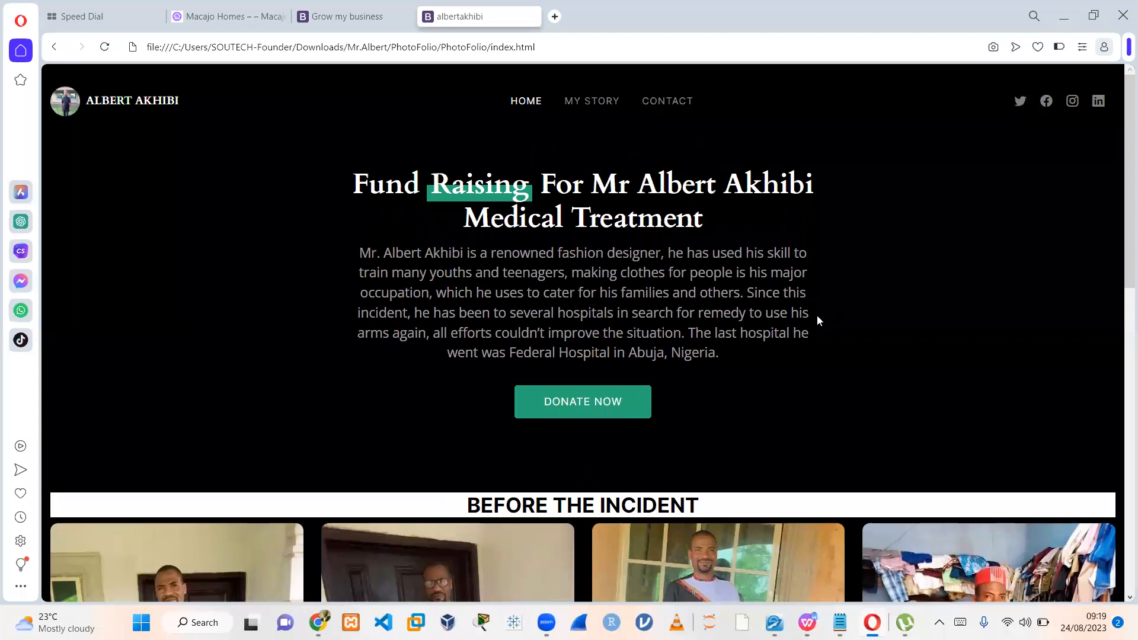
pyautogui.moveTo(318, 317)
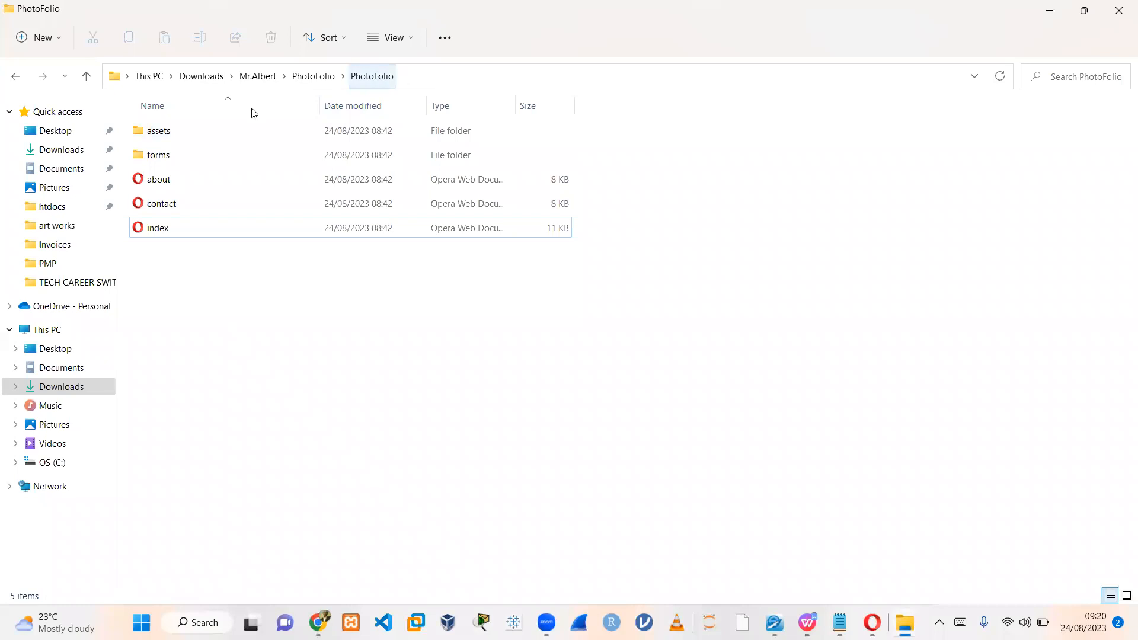
pyautogui.click(162, 202)
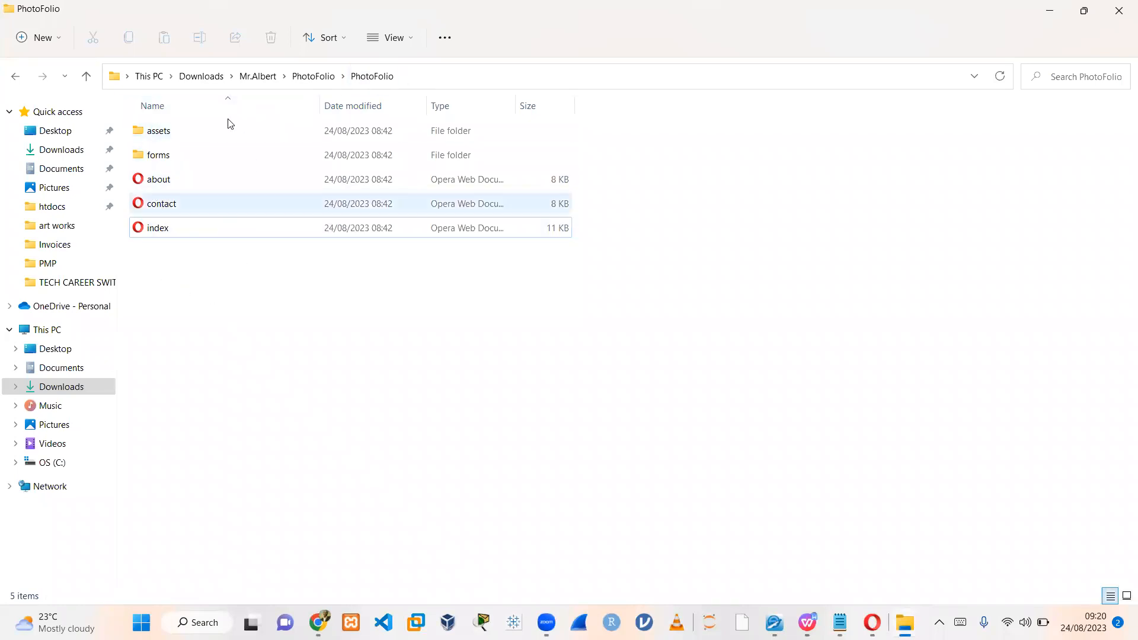
pyautogui.click(157, 228)
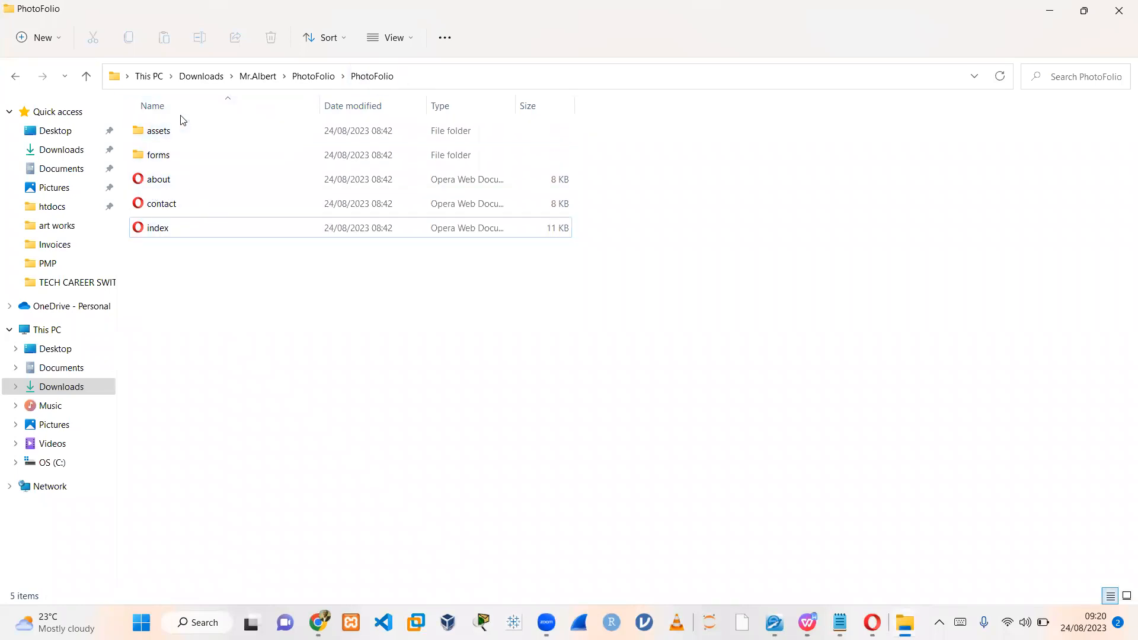
pyautogui.click(158, 228)
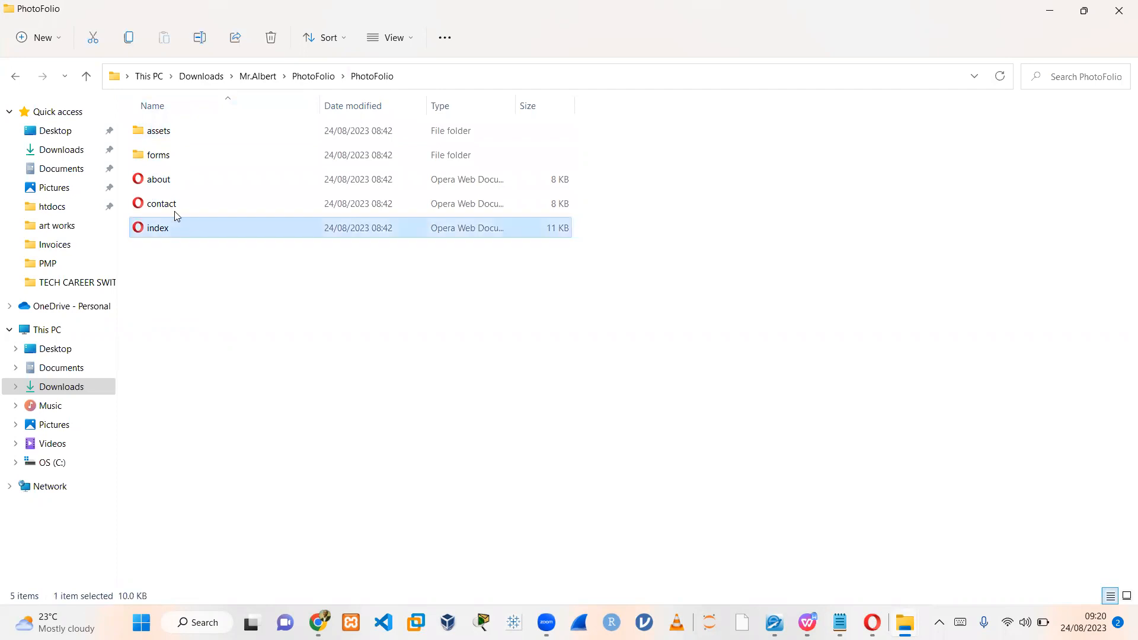
pyautogui.click(157, 179)
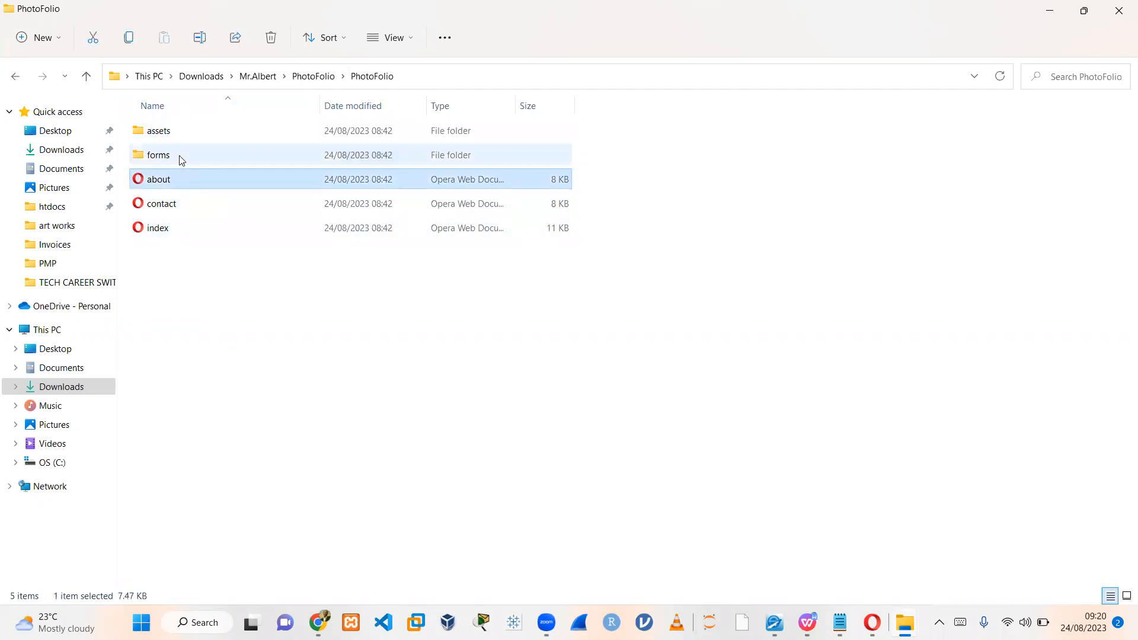
pyautogui.doubleClick(158, 154)
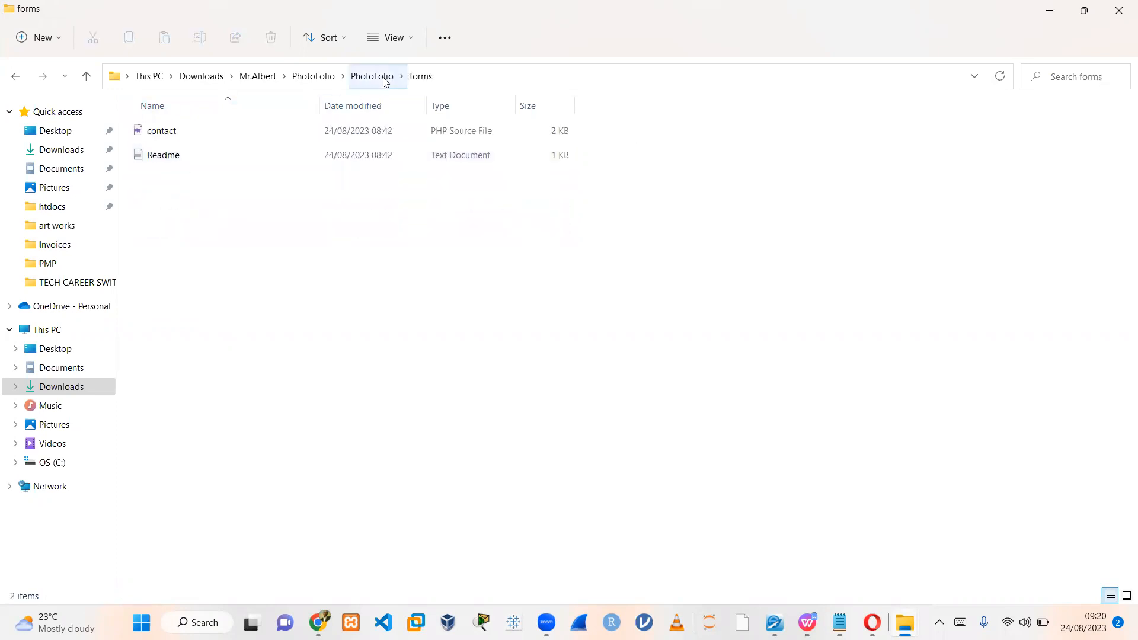
pyautogui.click(371, 76)
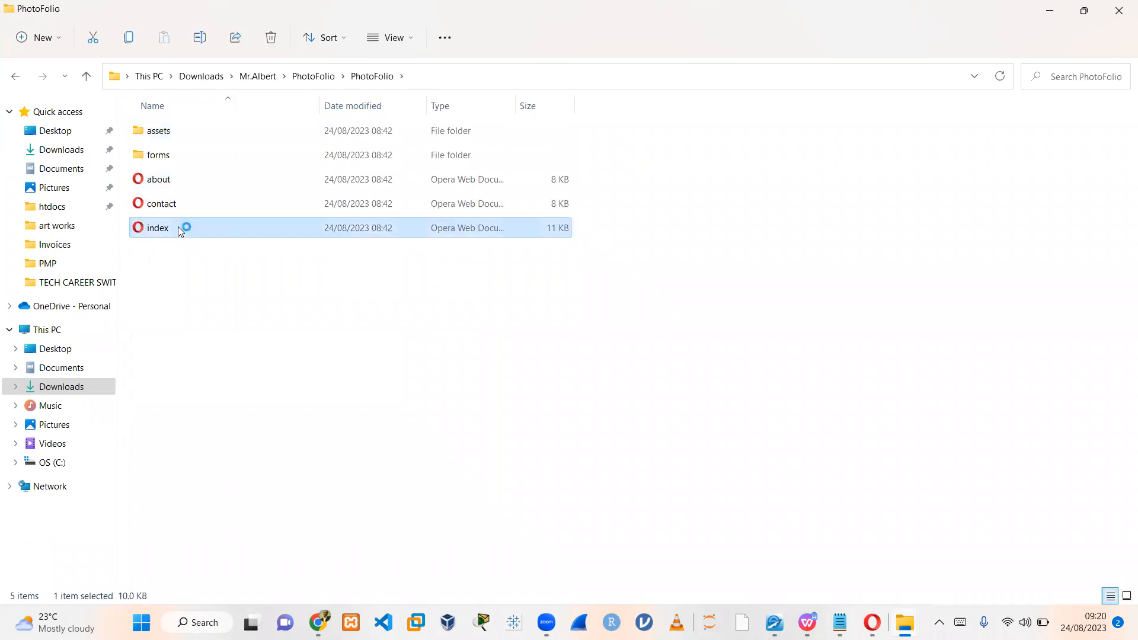
# Step: Launch index.html from PhotoFolio so the fundraising homepage loads in Opera
pyautogui.doubleClick(157, 227)
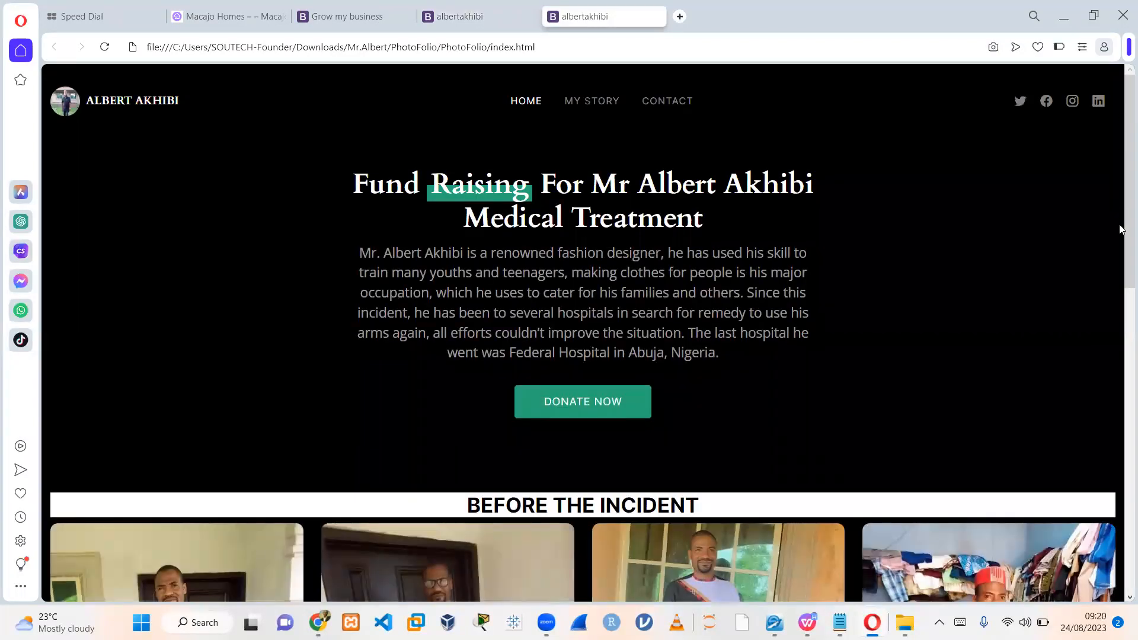
# Step: Scroll the local homepage, then visit MY STORY and CONTACT from the navbar
pyautogui.scroll(-3)
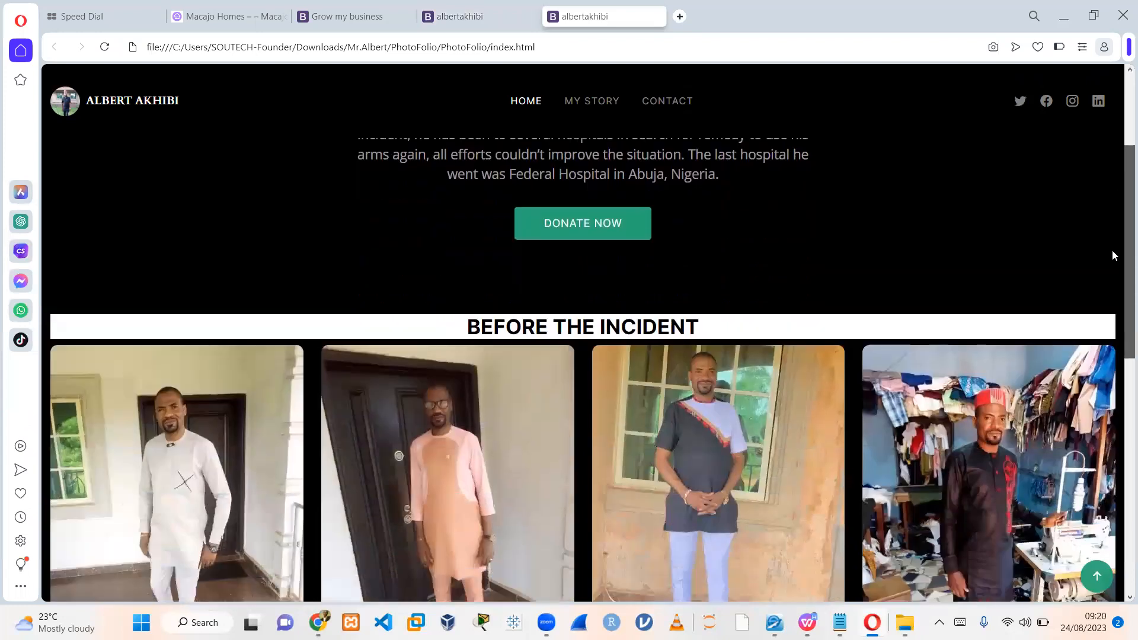
pyautogui.scroll(-3)
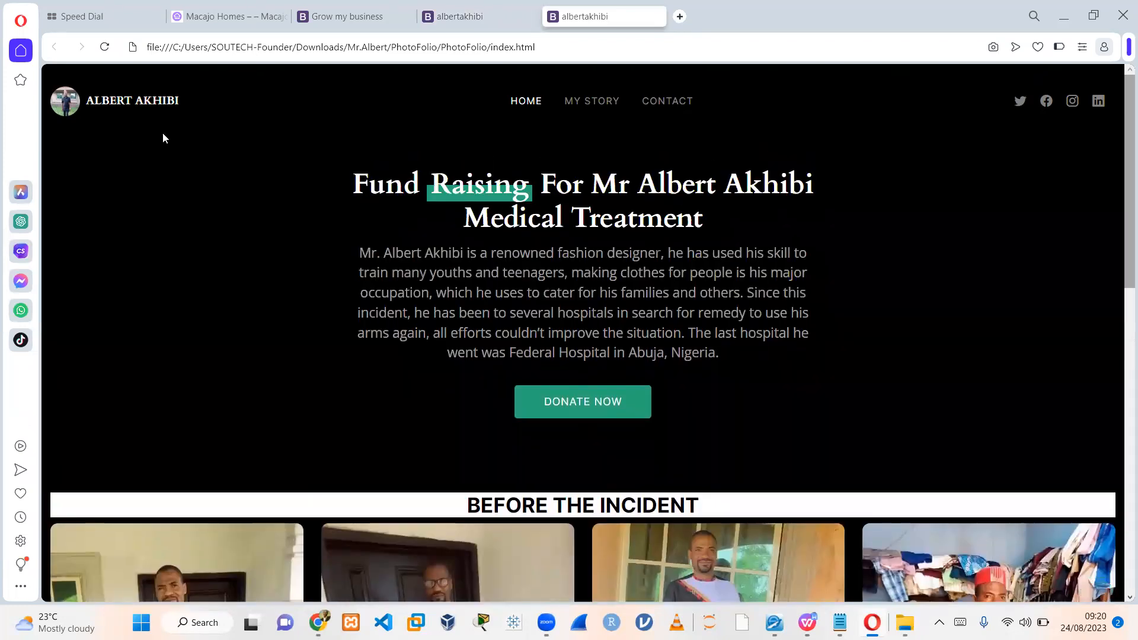
pyautogui.moveTo(619, 124)
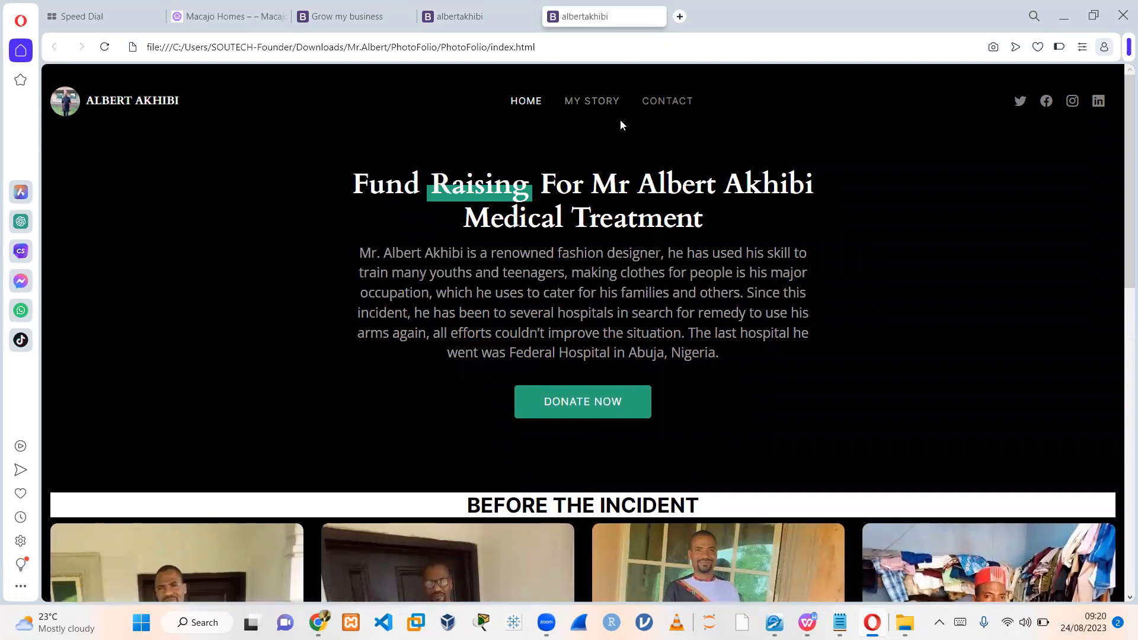
pyautogui.click(592, 101)
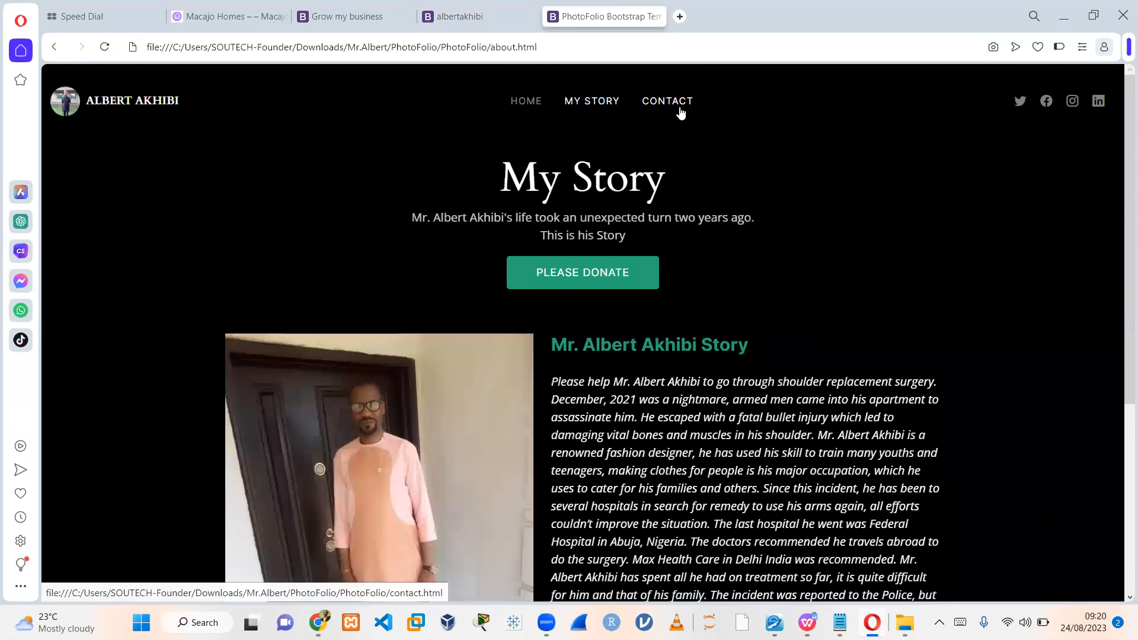
pyautogui.click(666, 101)
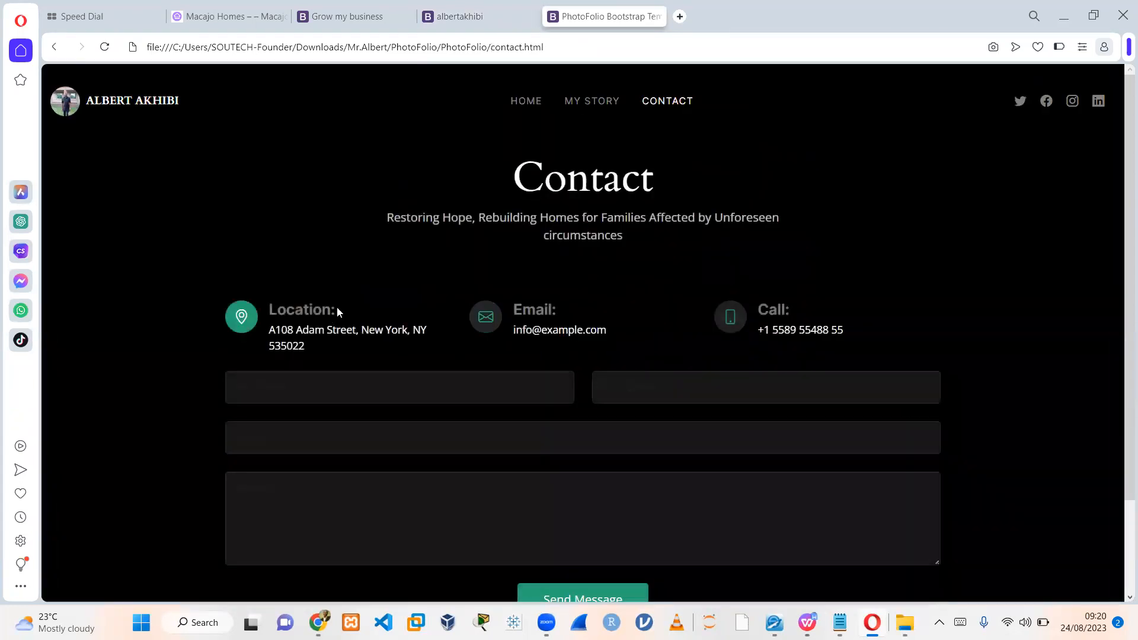
pyautogui.moveTo(522, 308)
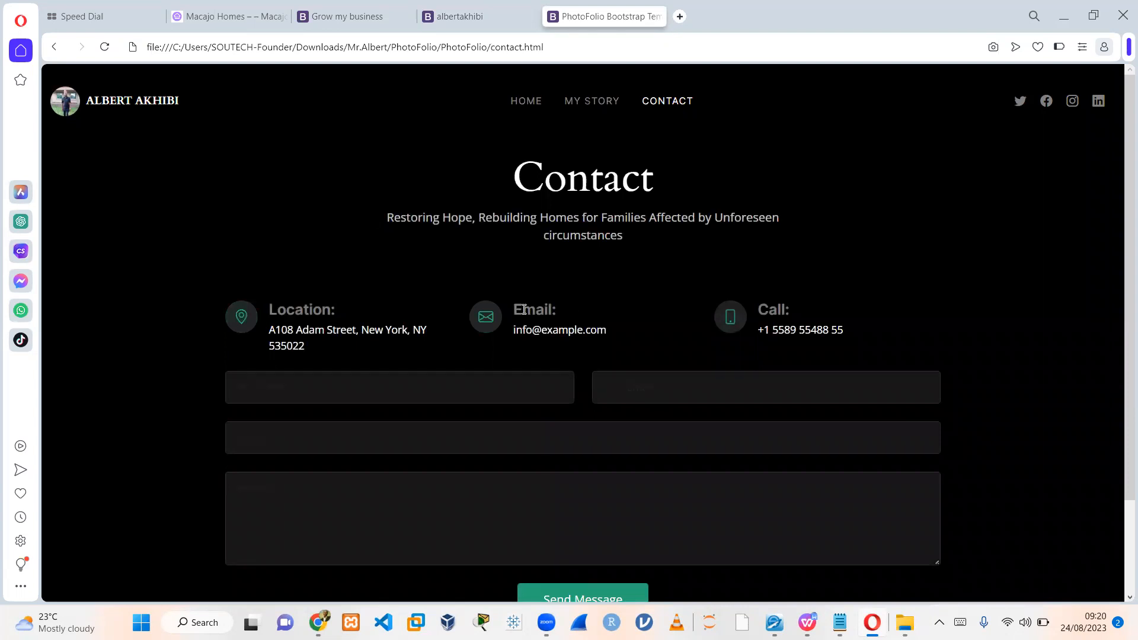
pyautogui.moveTo(319, 623)
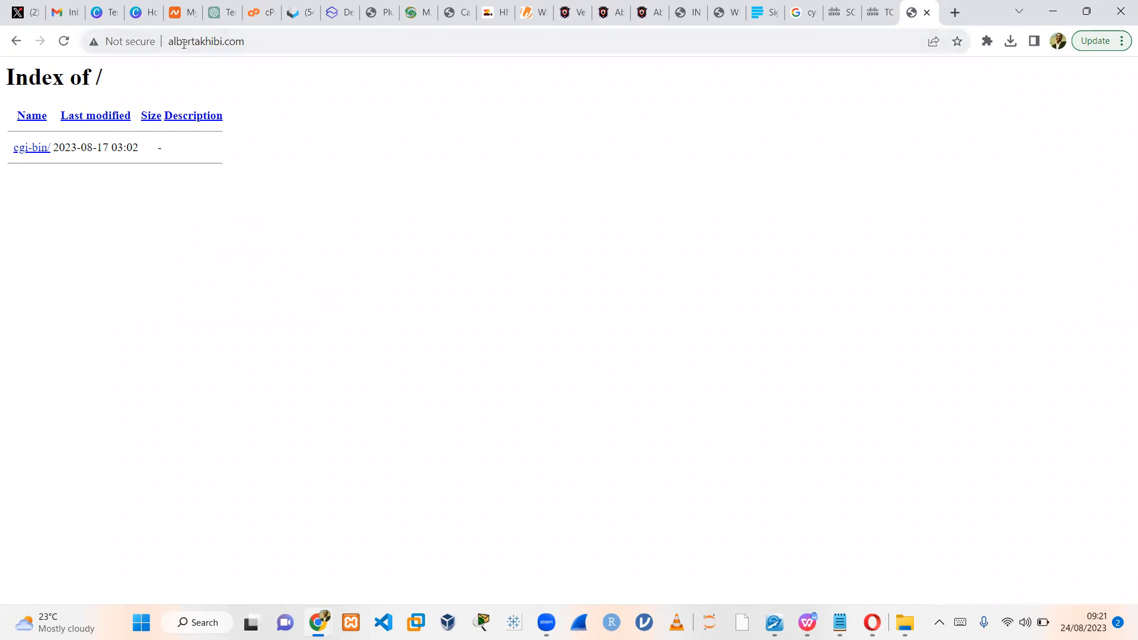
pyautogui.moveTo(201, 228)
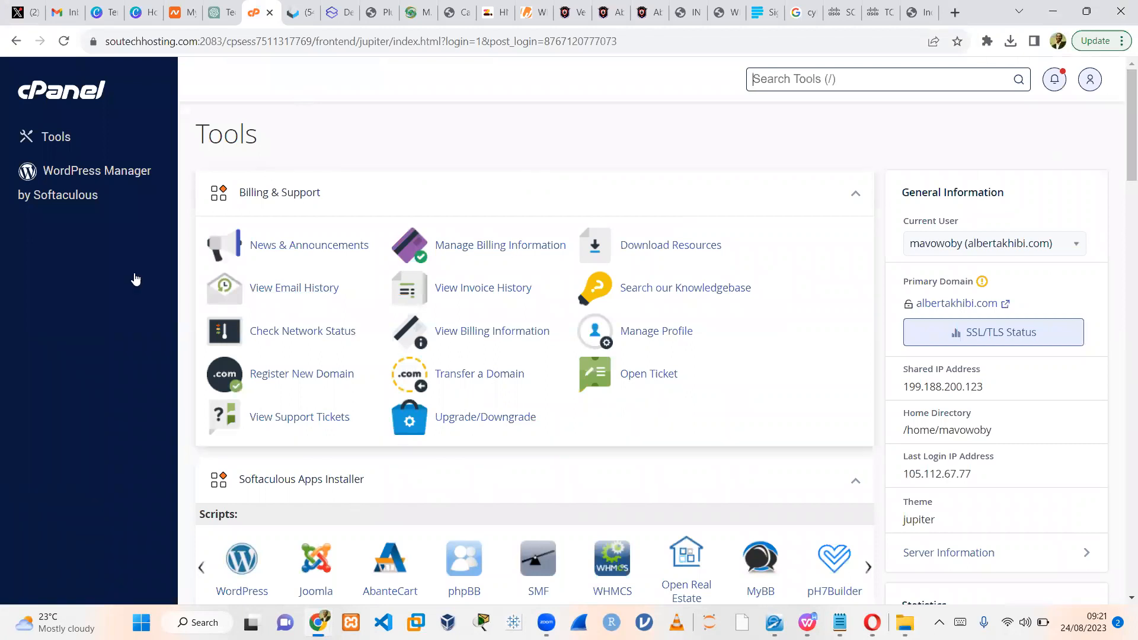
pyautogui.moveTo(465, 523)
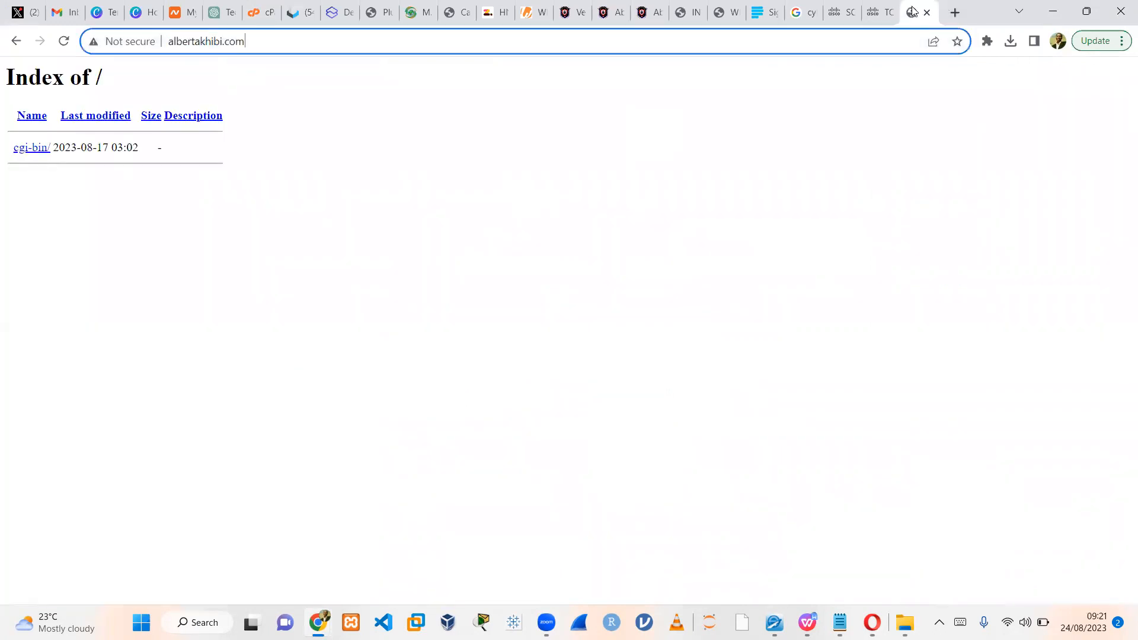
# Step: Go to albertakhibi.com/cpanel and choose the first Enter Here button to reach the cPanel login
pyautogui.write('/')
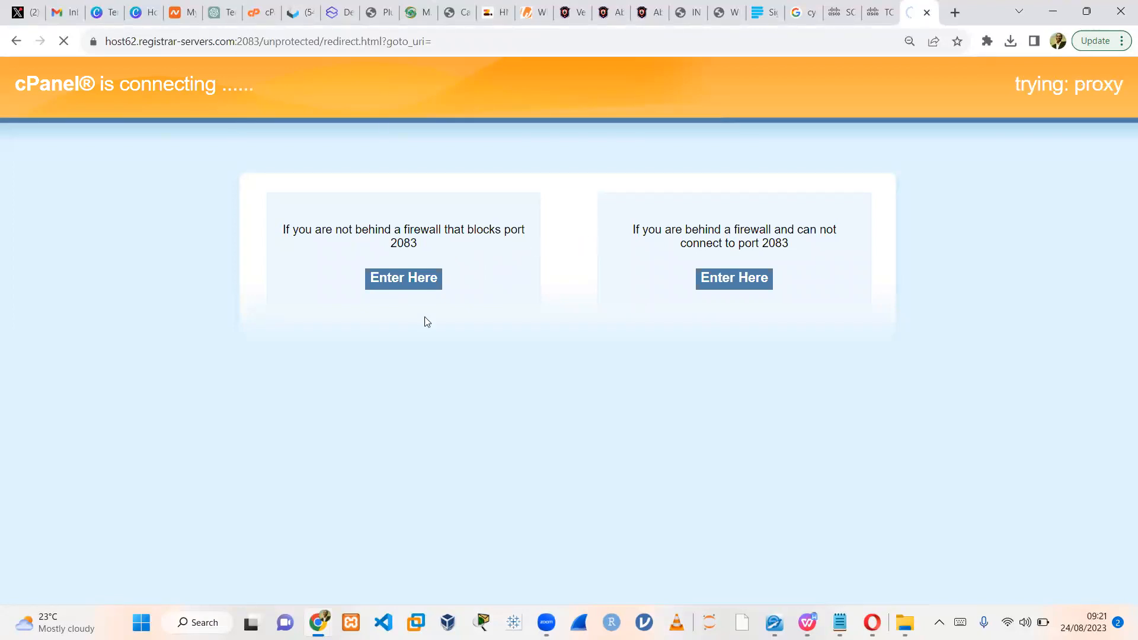
pyautogui.click(403, 277)
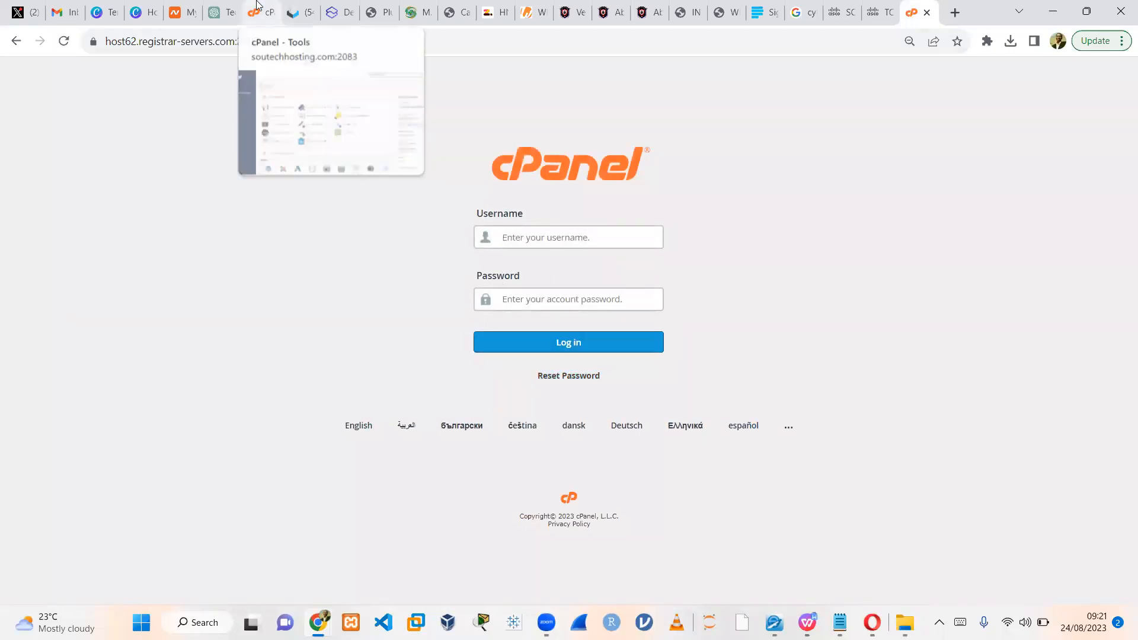
# Step: Review the cPanel Tools dashboard and launch File Manager from the Files section
pyautogui.click(568, 341)
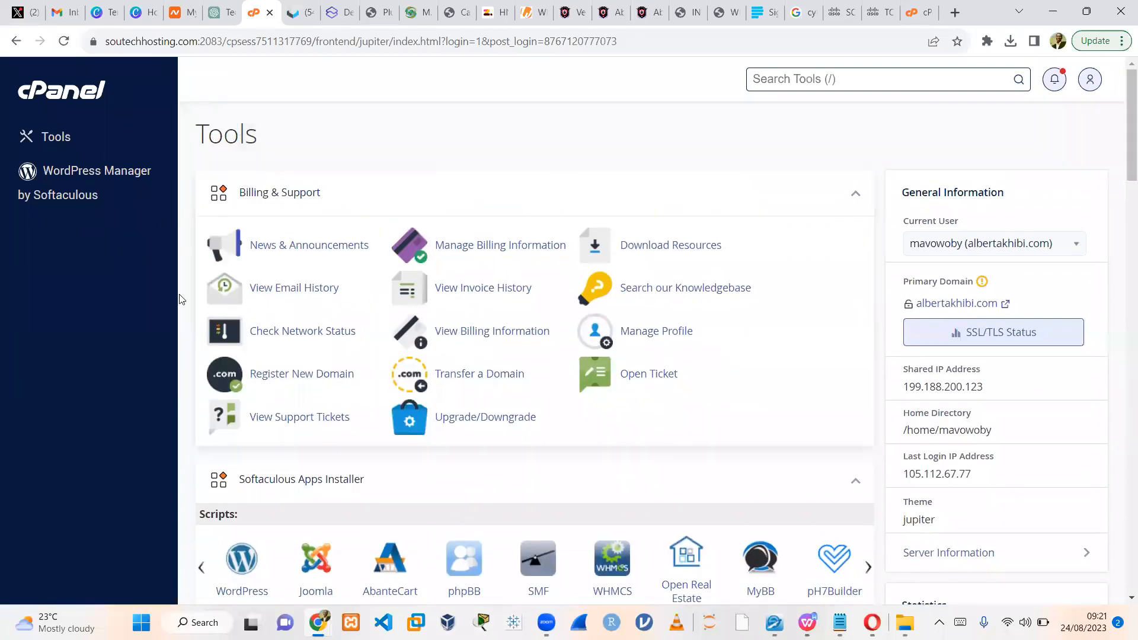
pyautogui.scroll(-3)
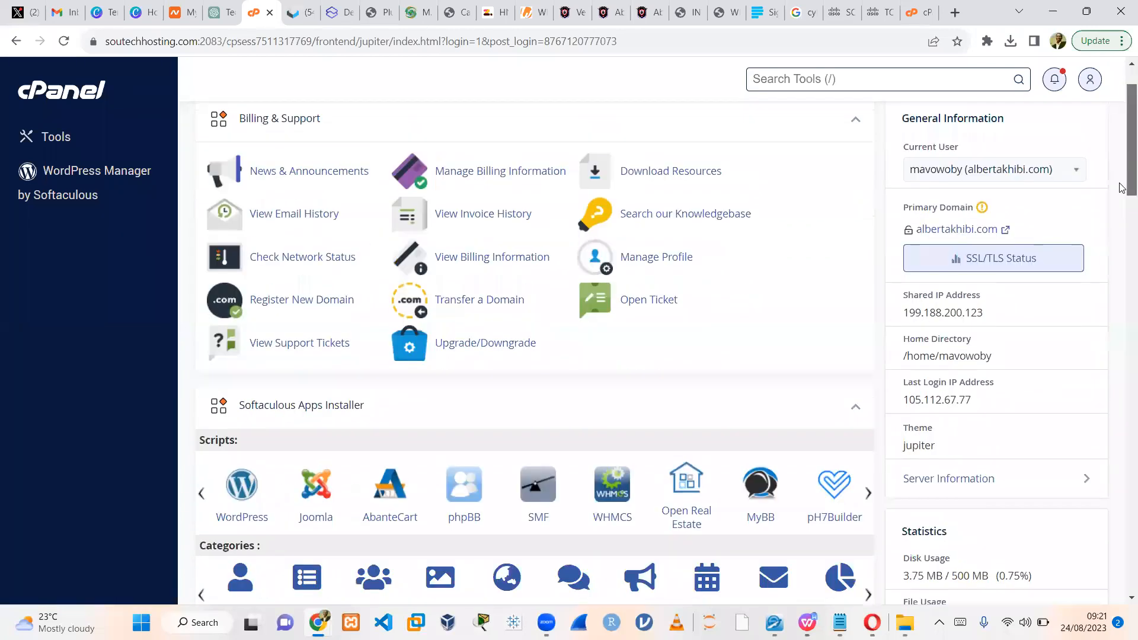
pyautogui.scroll(-3)
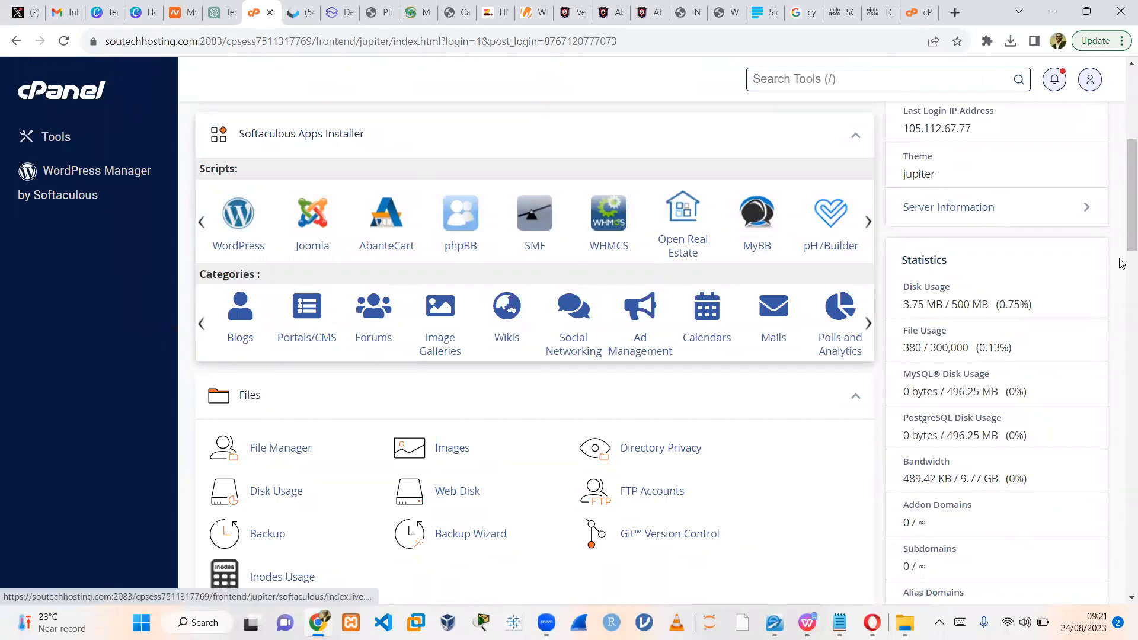
pyautogui.scroll(-3)
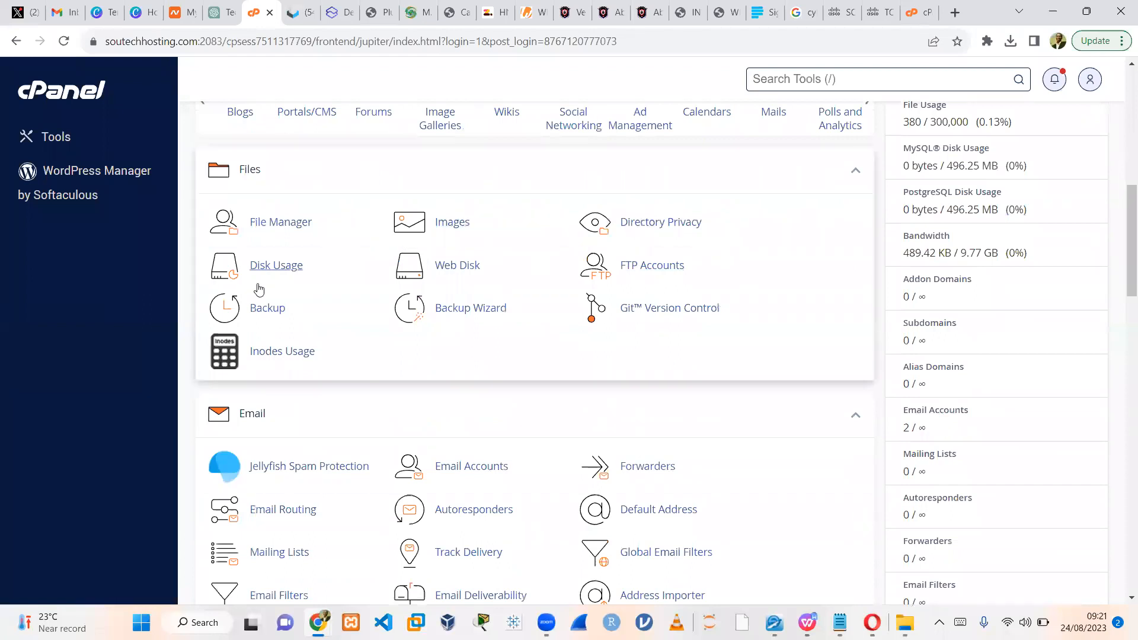
pyautogui.scroll(-3)
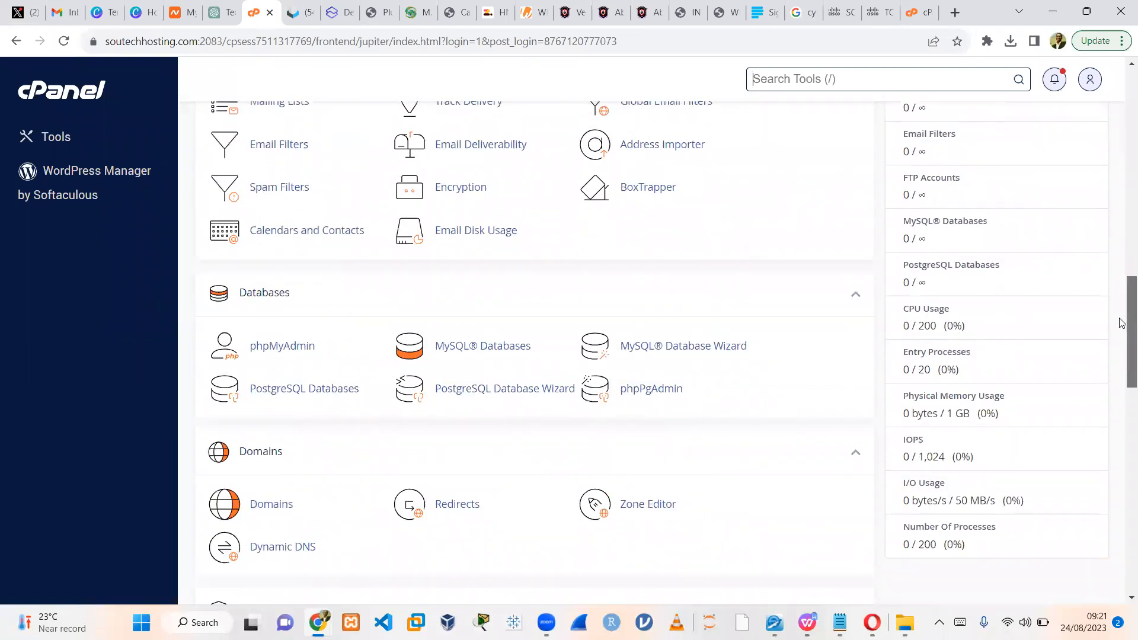
pyautogui.scroll(-3)
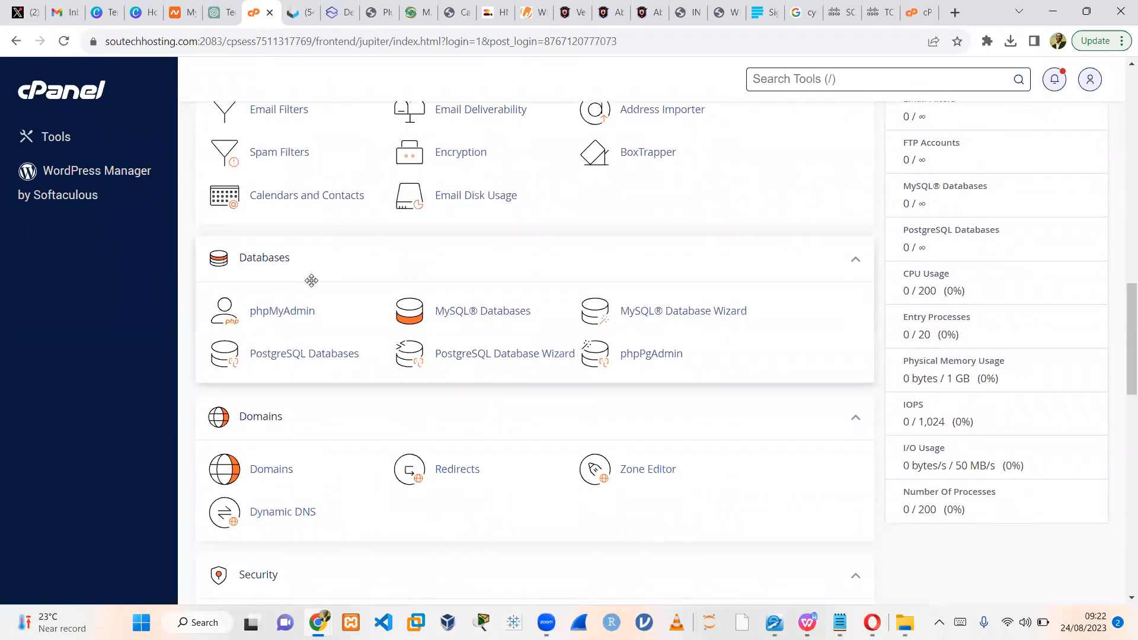
pyautogui.scroll(-3)
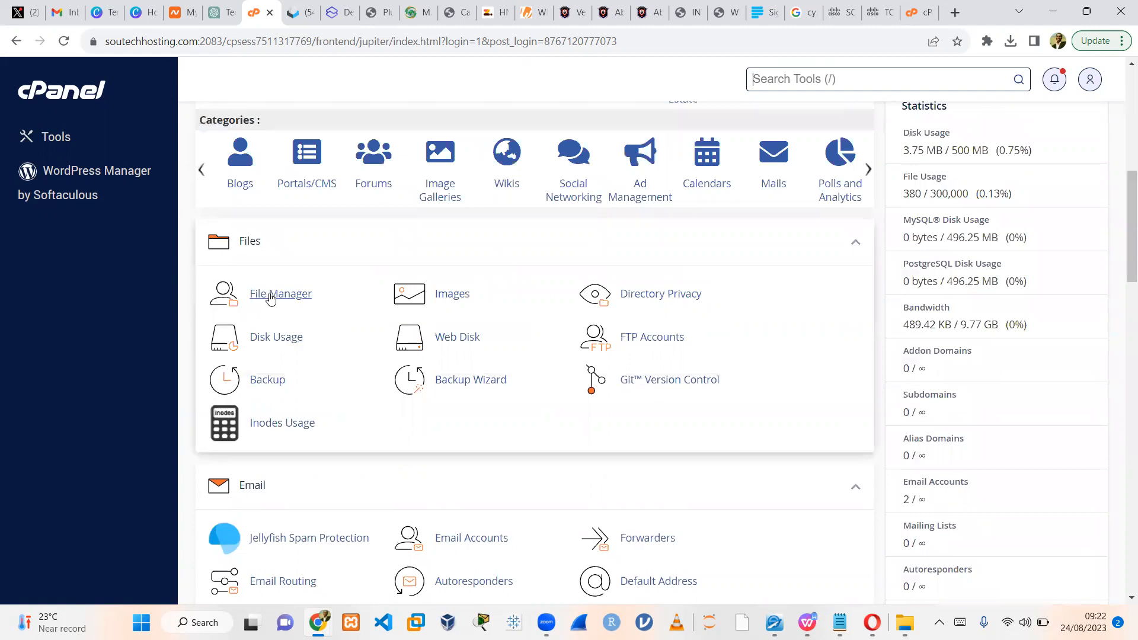
pyautogui.click(280, 293)
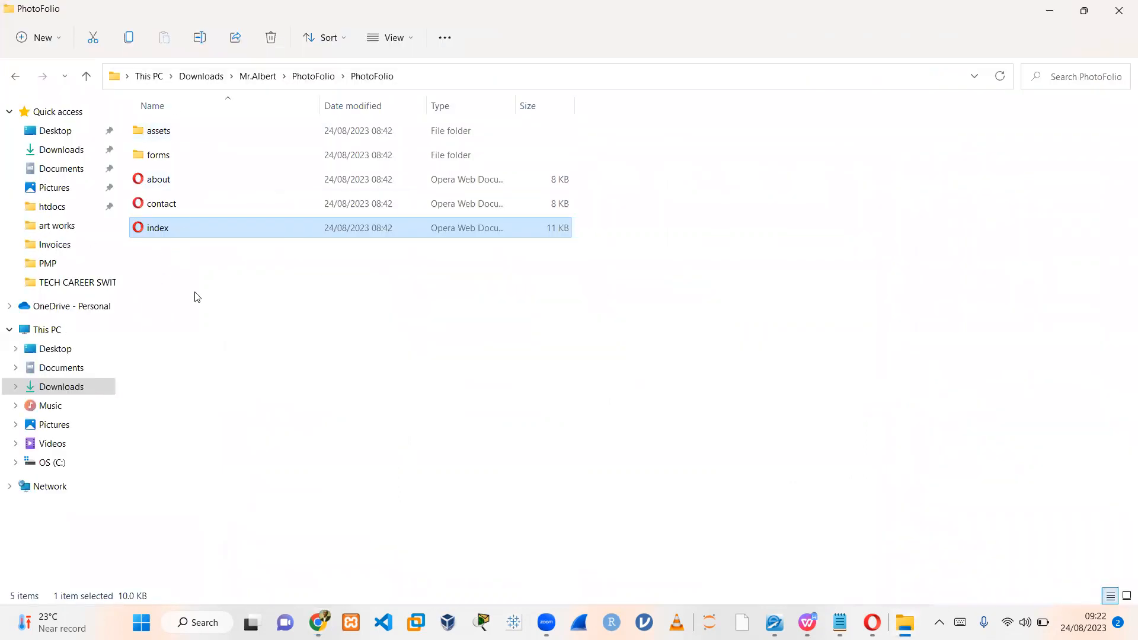
# Step: Go to Downloads > Mr.Albert and bring up the context menu on the PhotoFolio folder to compress it to ZIP
pyautogui.click(313, 76)
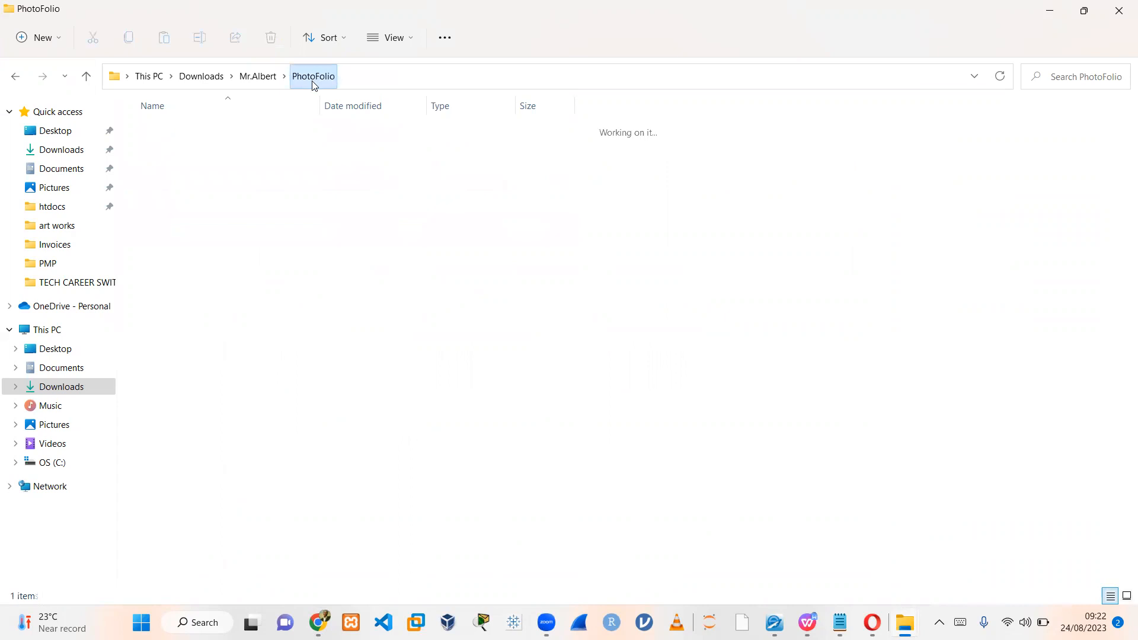
pyautogui.click(257, 75)
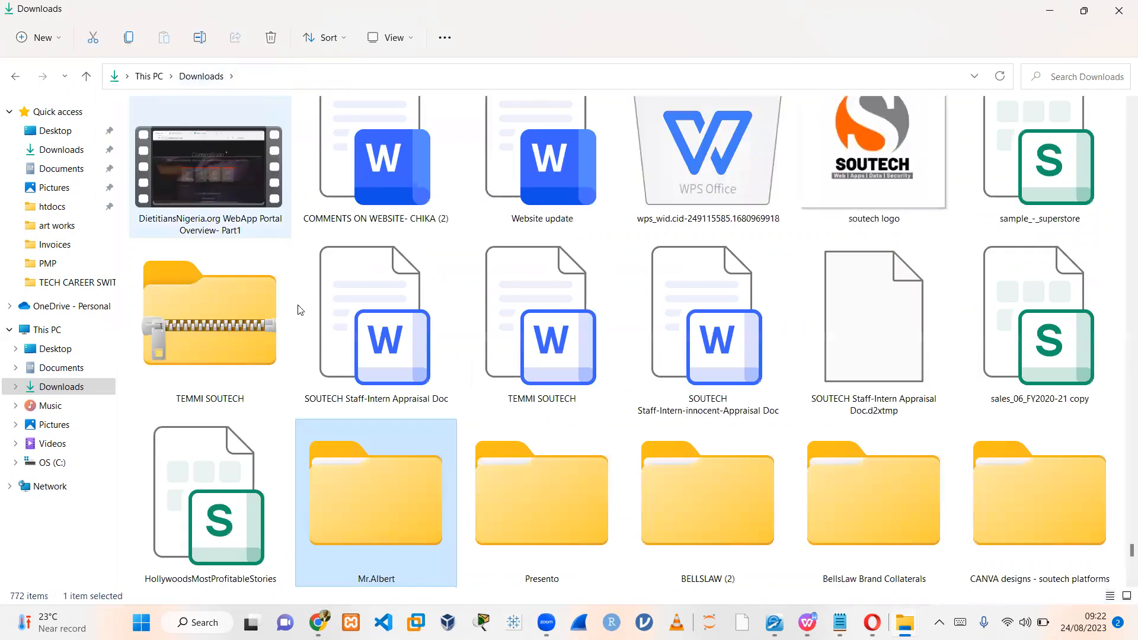
pyautogui.doubleClick(376, 492)
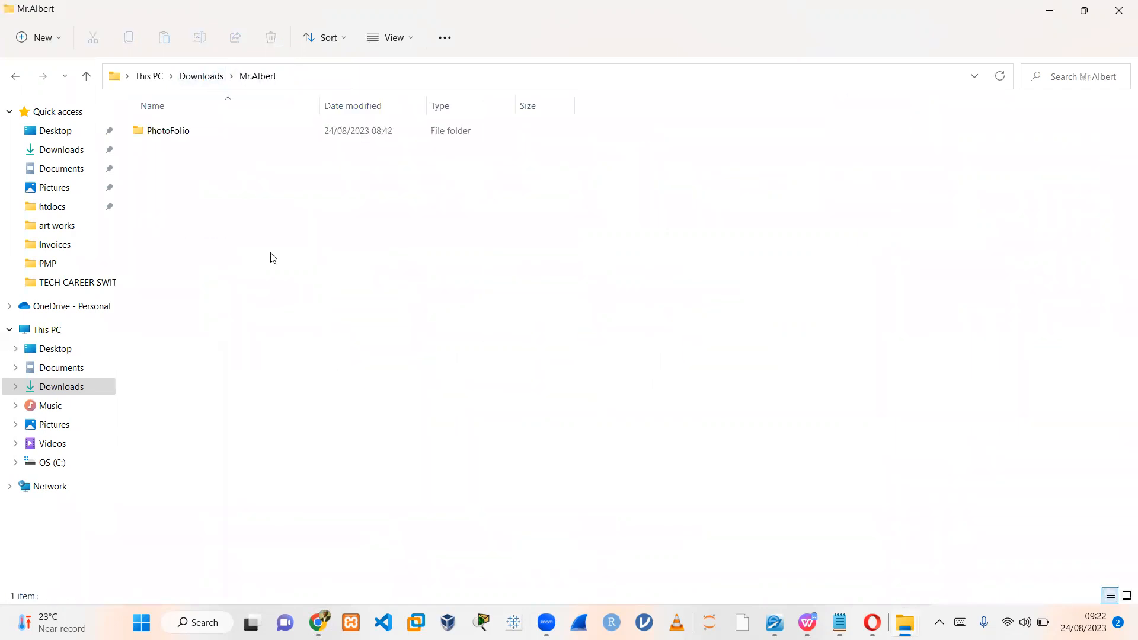
pyautogui.click(169, 130)
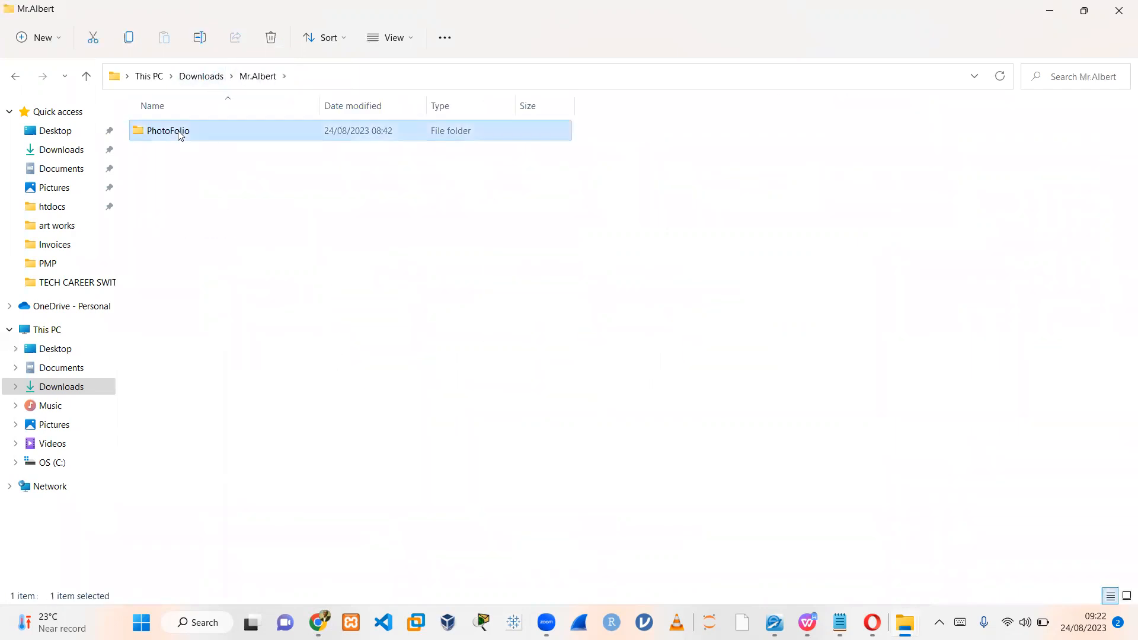
pyautogui.rightClick(167, 130)
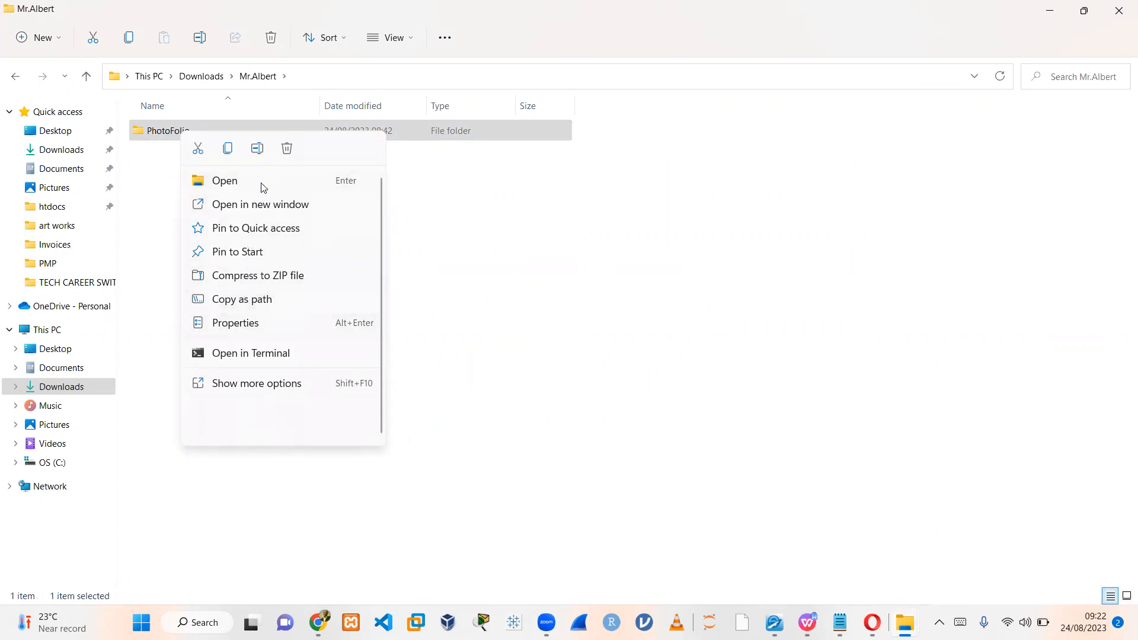
pyautogui.moveTo(257, 275)
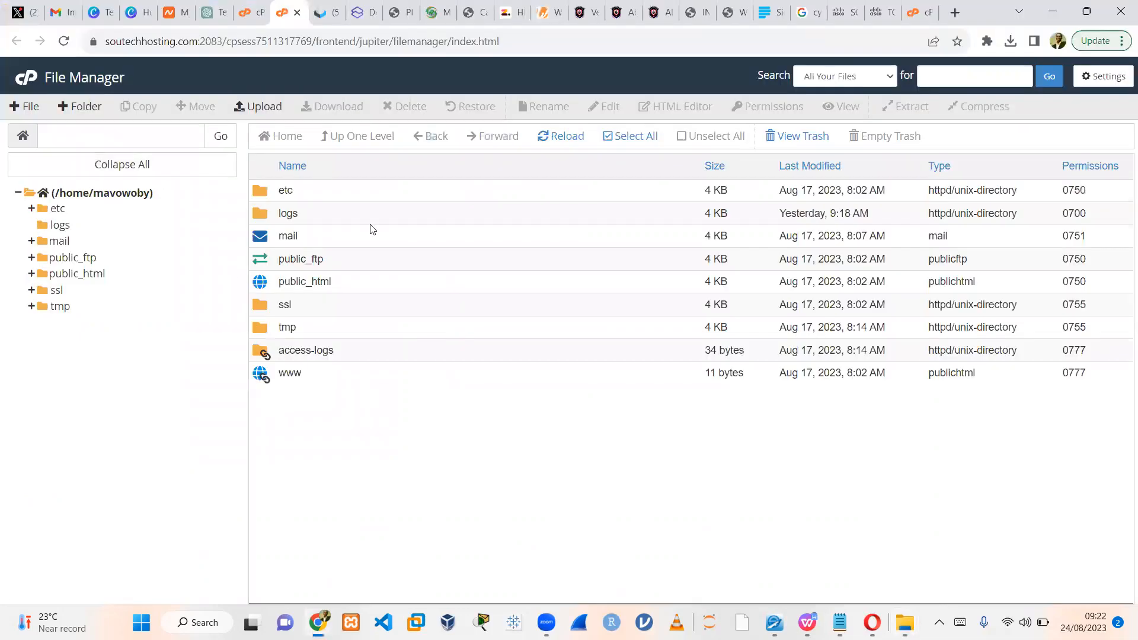
pyautogui.moveTo(350, 171)
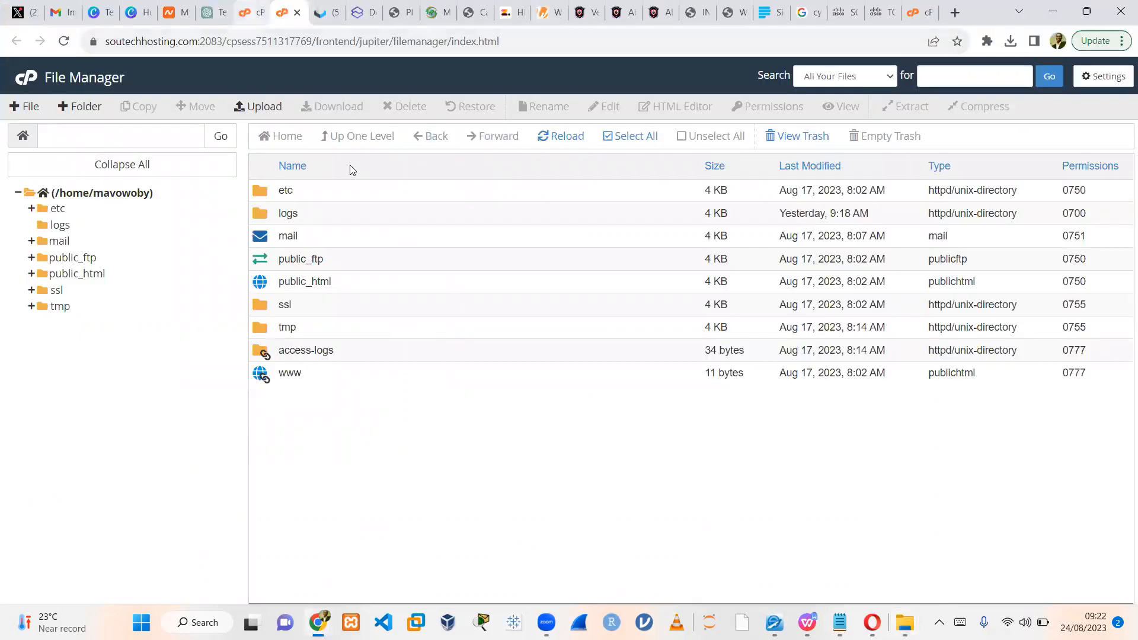
# Step: In File Manager enter the www web root holding only cgi-bin, check the live domain, and start an upload
pyautogui.click(17, 41)
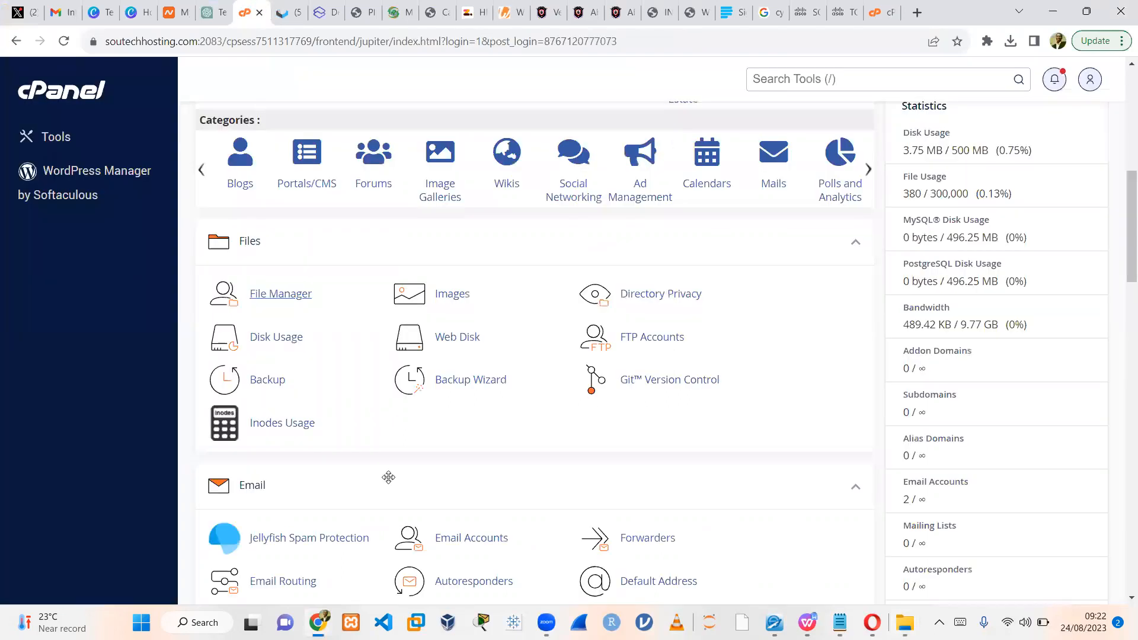
pyautogui.click(279, 293)
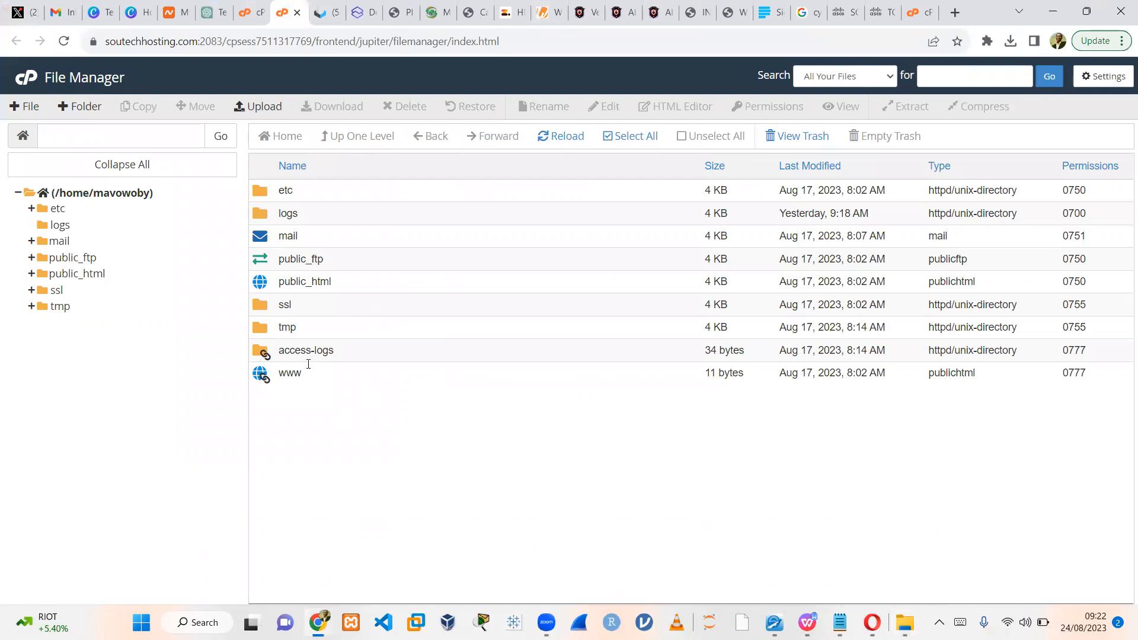
pyautogui.doubleClick(290, 372)
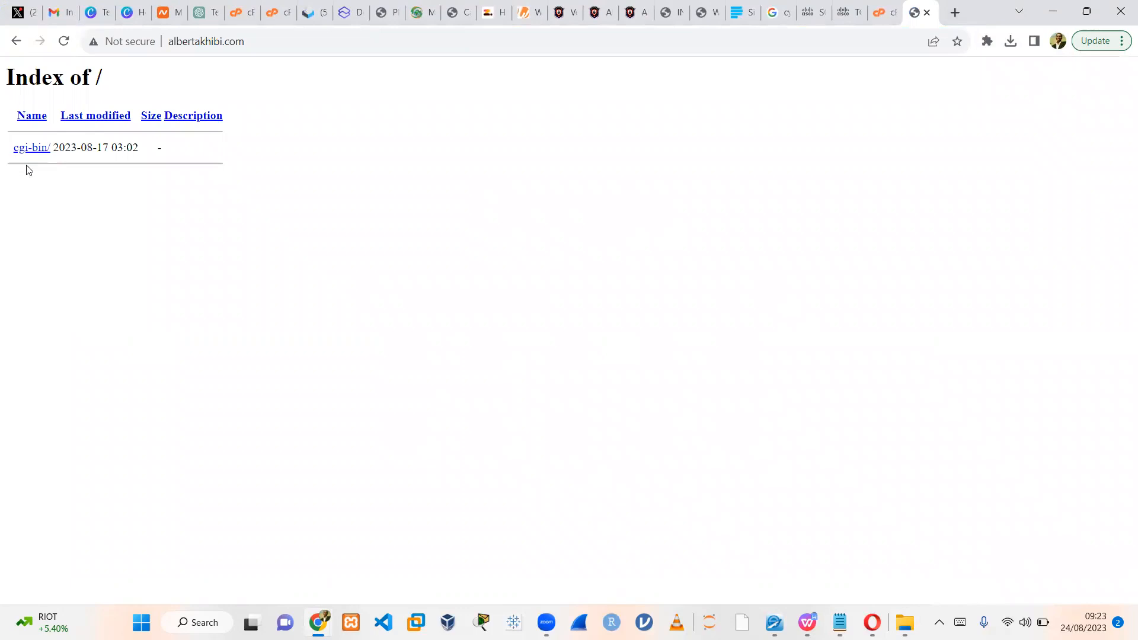
pyautogui.click(269, 12)
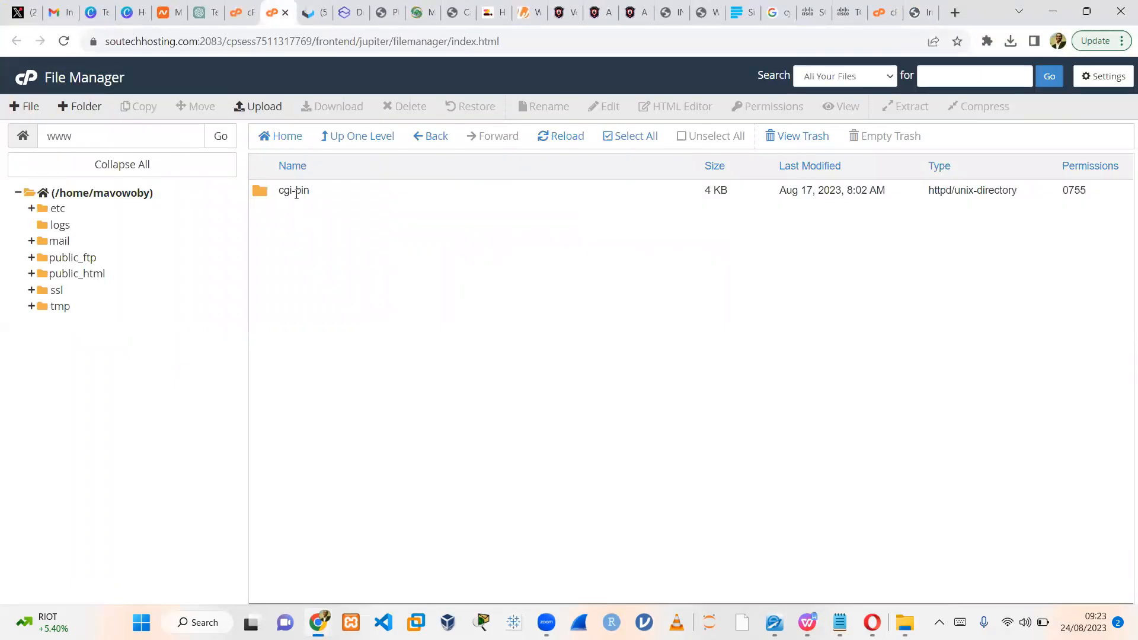
pyautogui.click(257, 106)
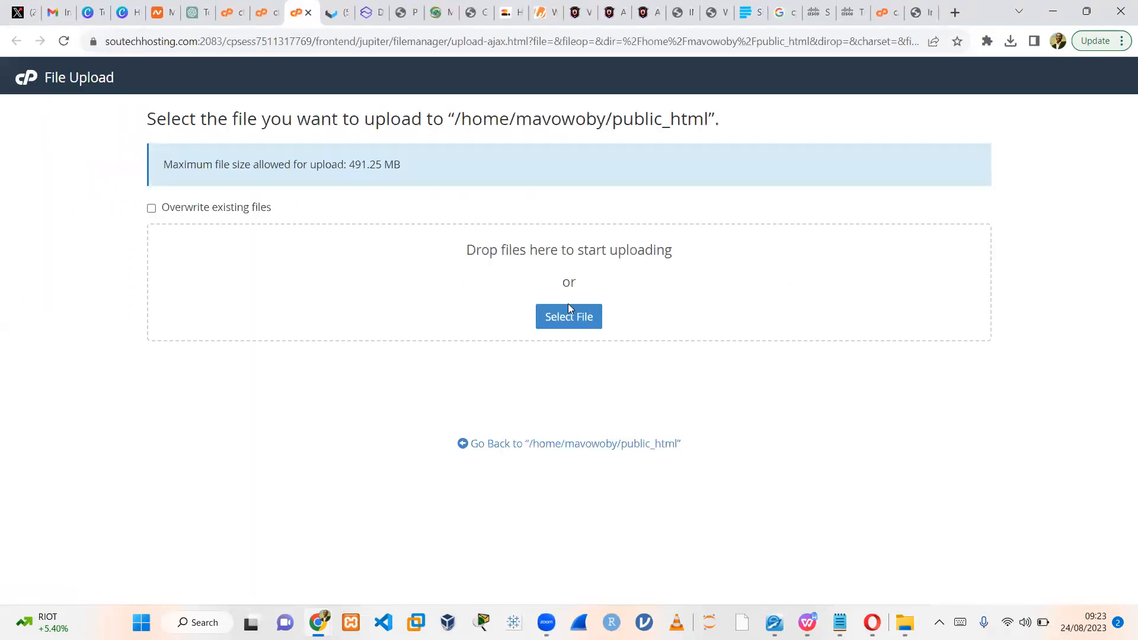
# Step: Upload PhotoFolio.zip from Mr.Albert into public_html, wait for 100% and go back to the listing
pyautogui.click(568, 317)
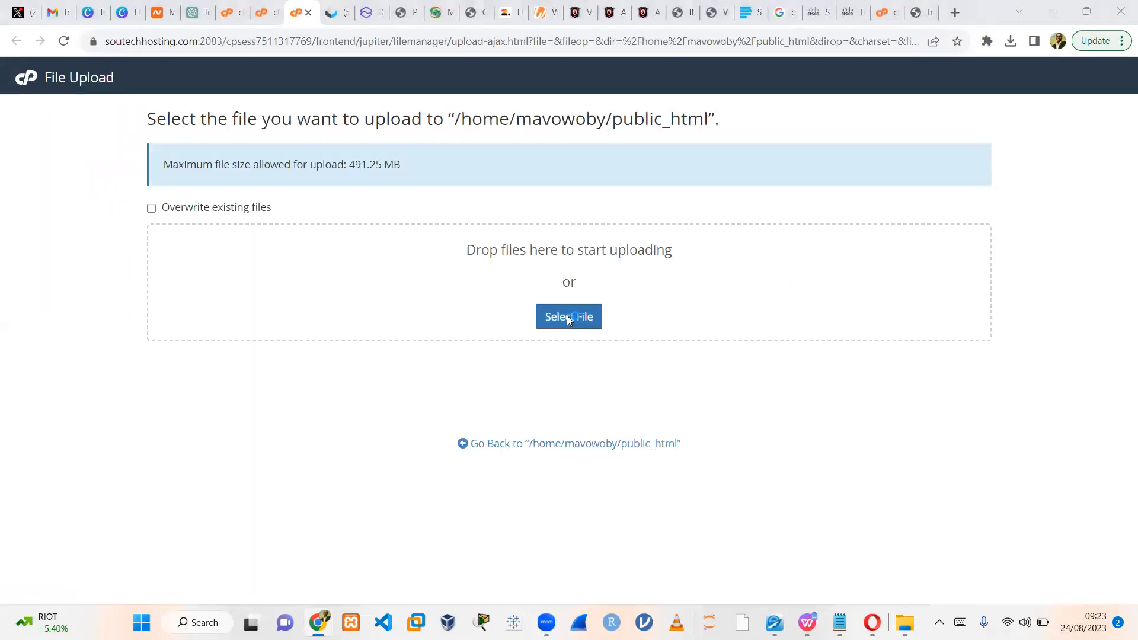
pyautogui.click(568, 317)
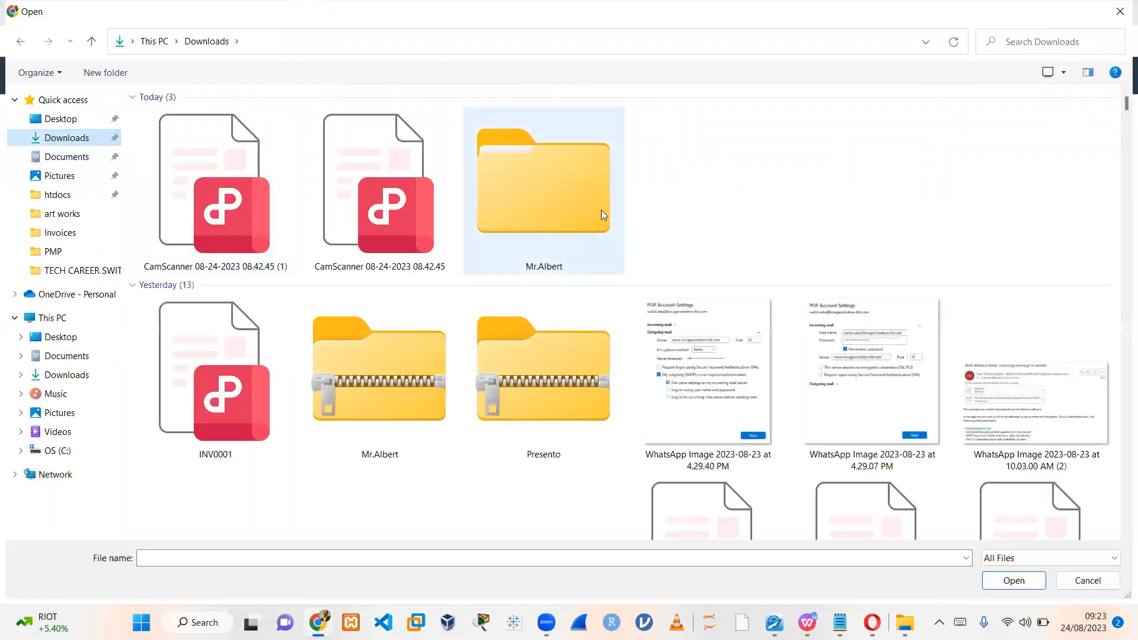
pyautogui.doubleClick(543, 180)
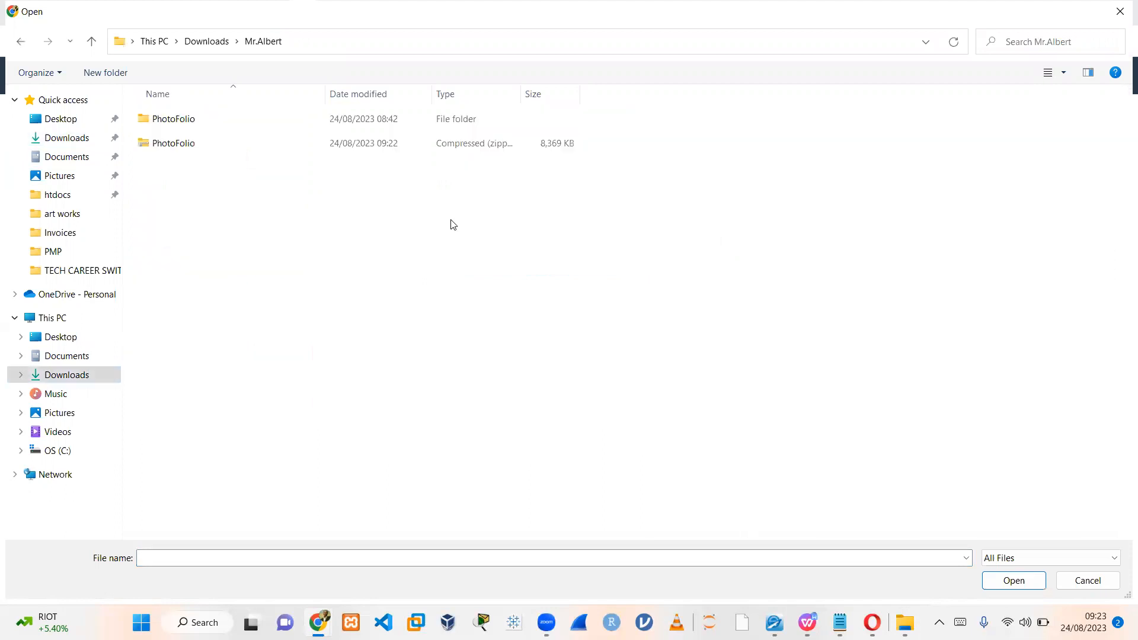
pyautogui.click(173, 143)
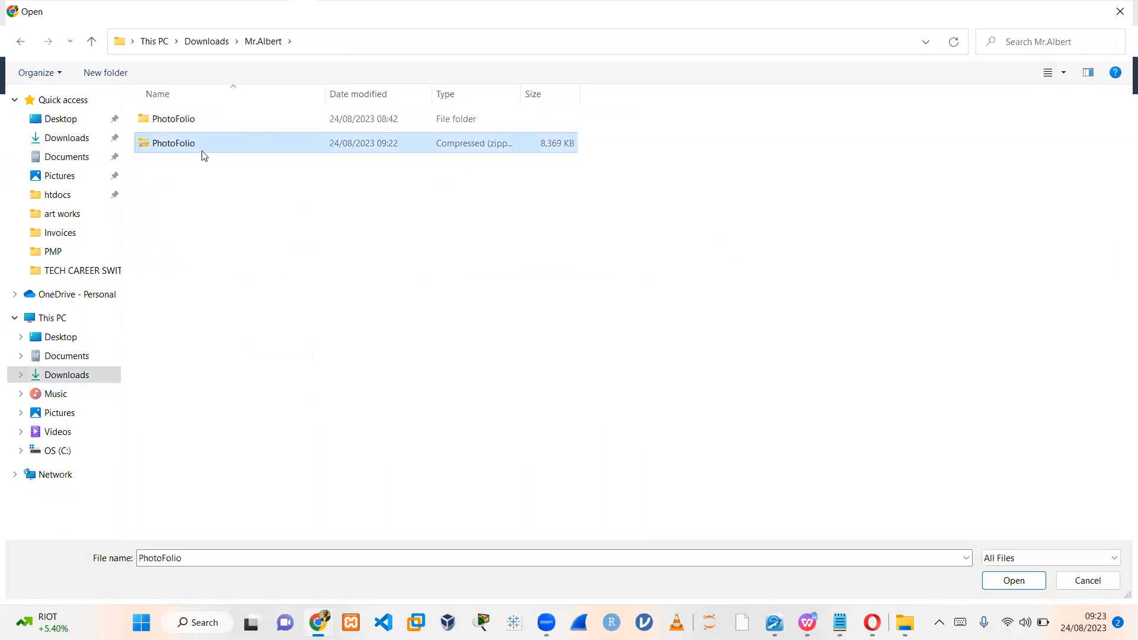
pyautogui.click(1012, 580)
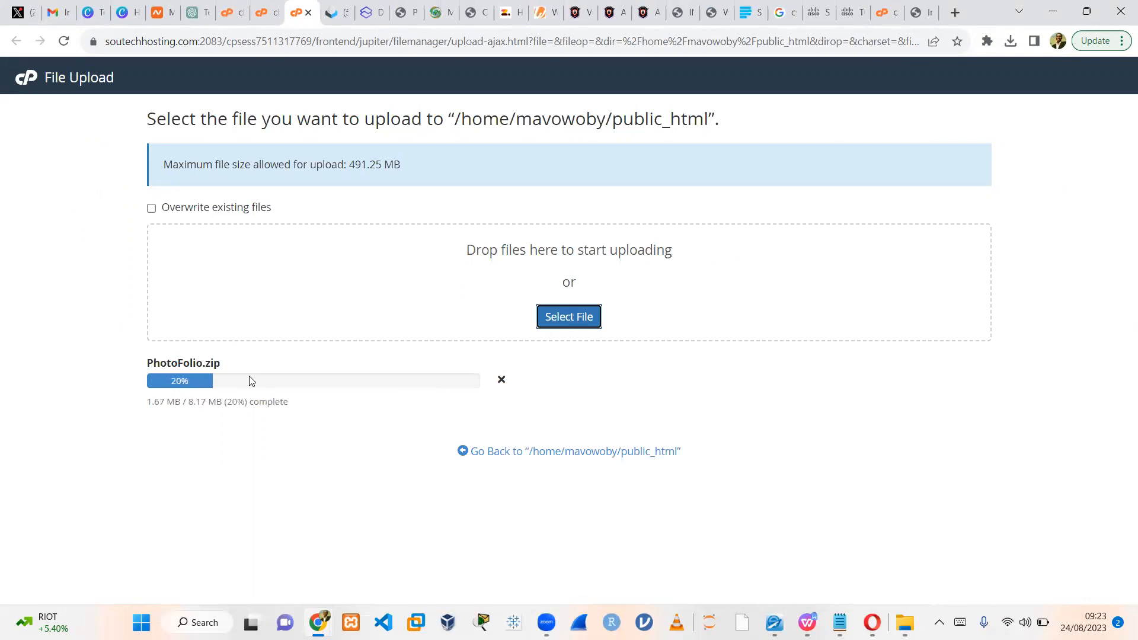
pyautogui.moveTo(192, 300)
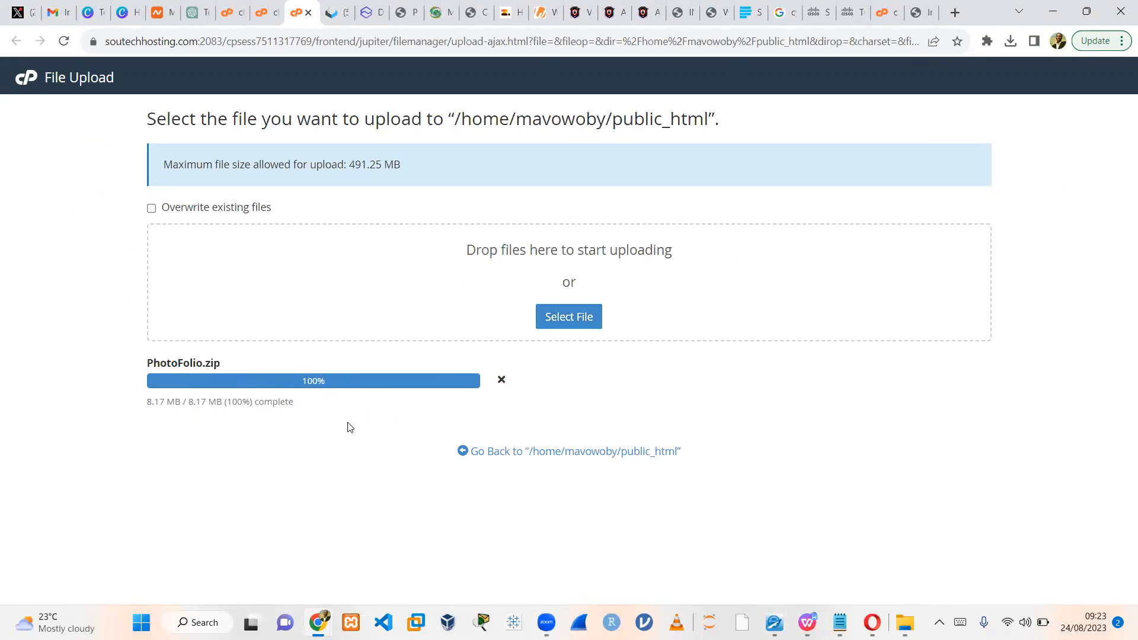
pyautogui.moveTo(527, 464)
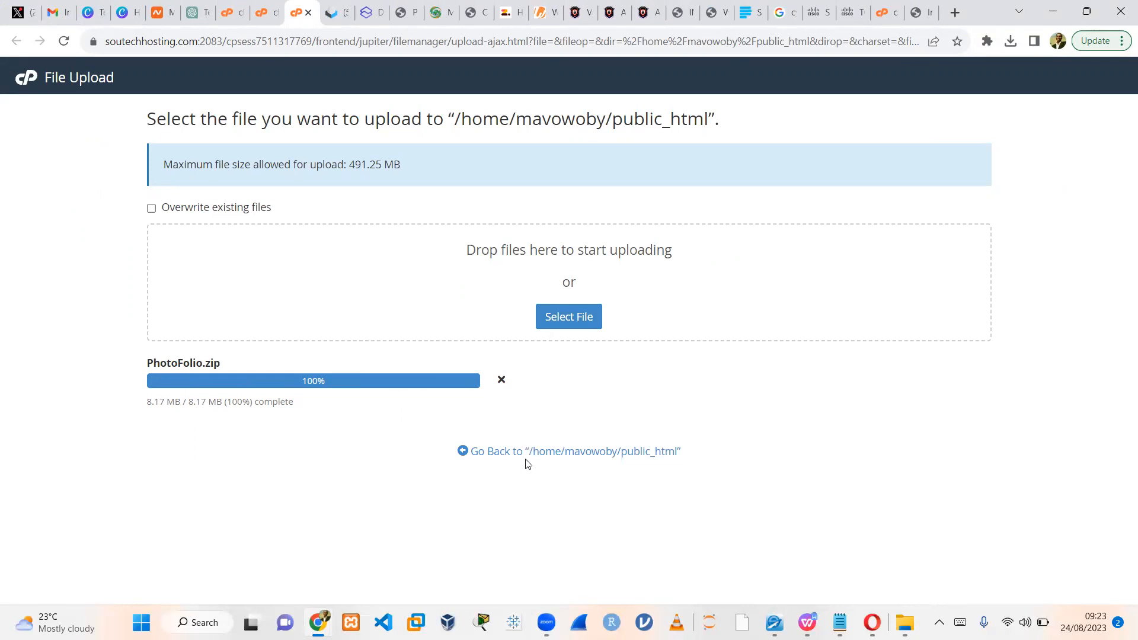
pyautogui.click(574, 451)
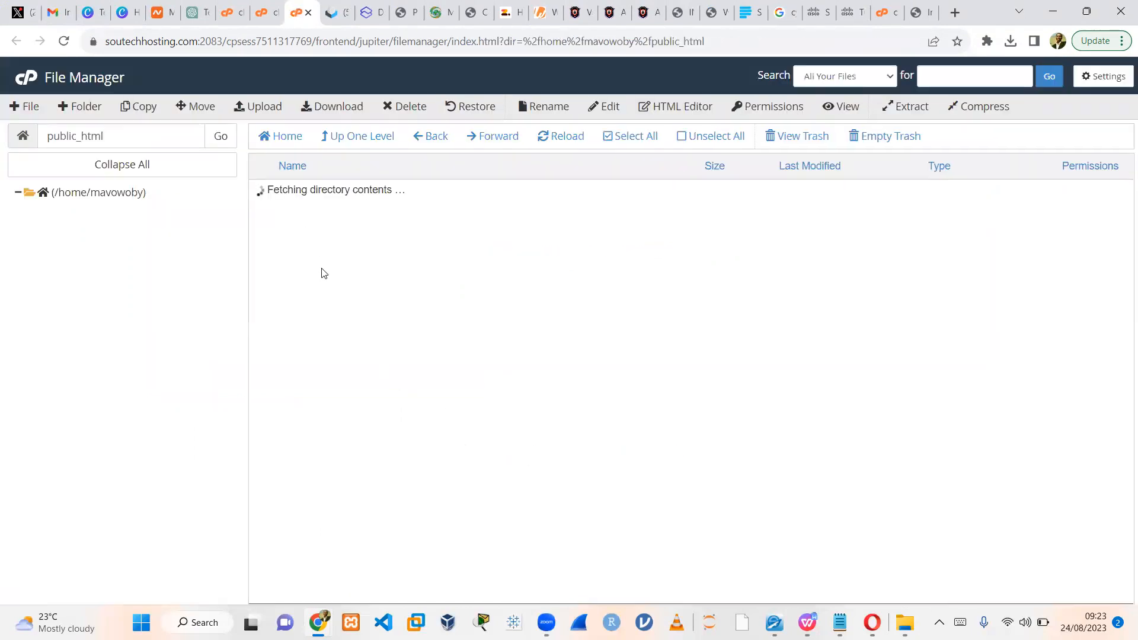
# Step: View public_html now holding PhotoFolio.zip beside cgi-bin, check the live domain, and select the archive
pyautogui.click(561, 135)
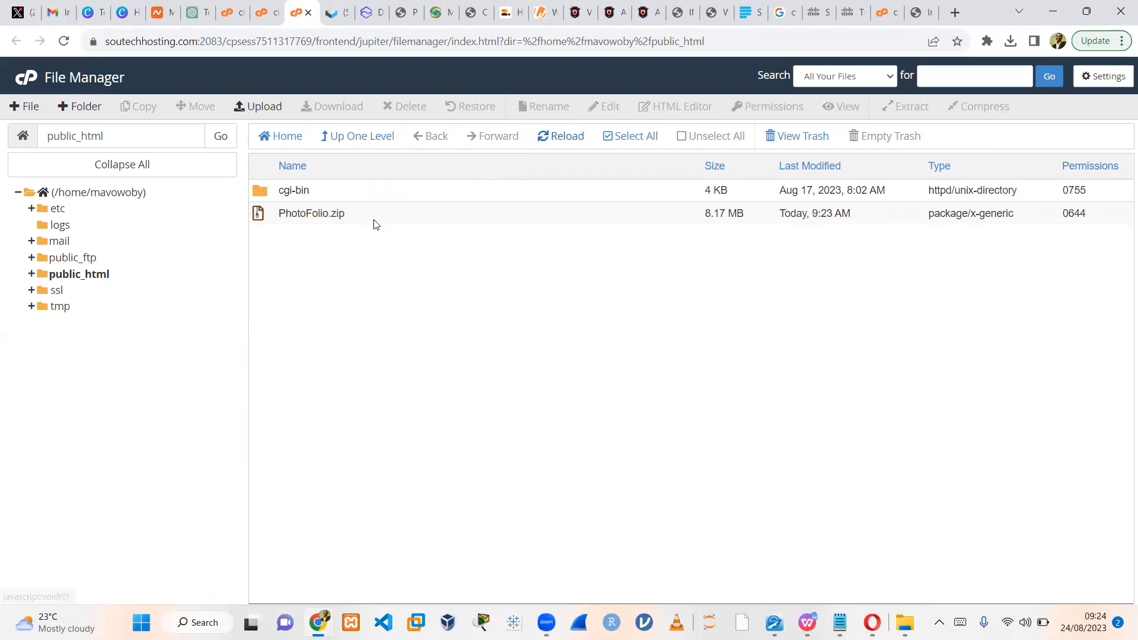
pyautogui.moveTo(311, 213)
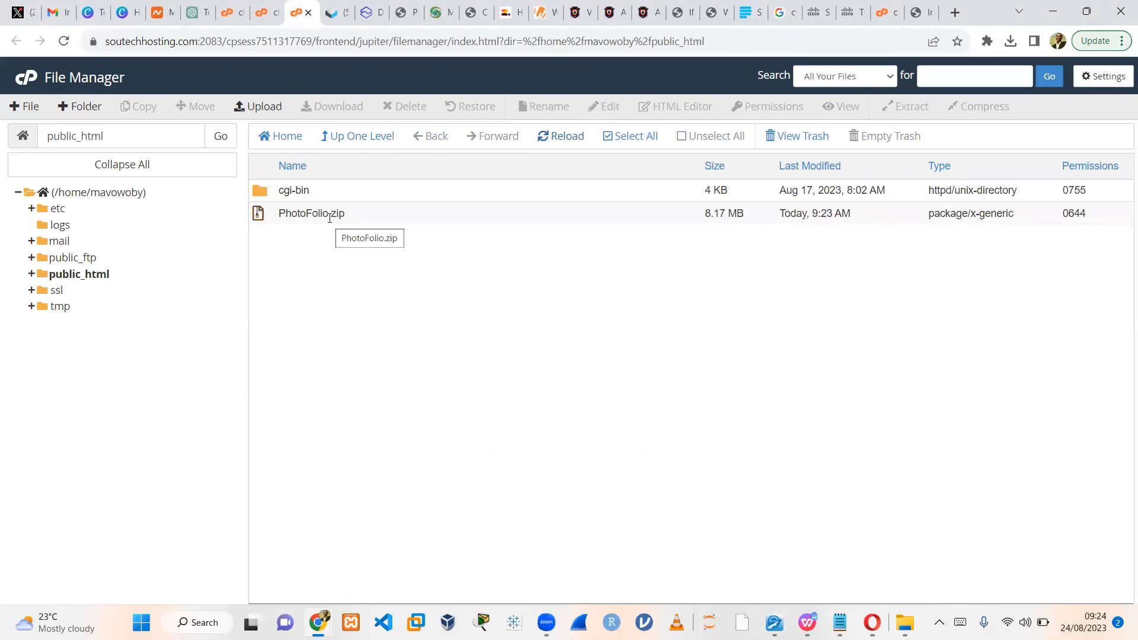
pyautogui.click(920, 12)
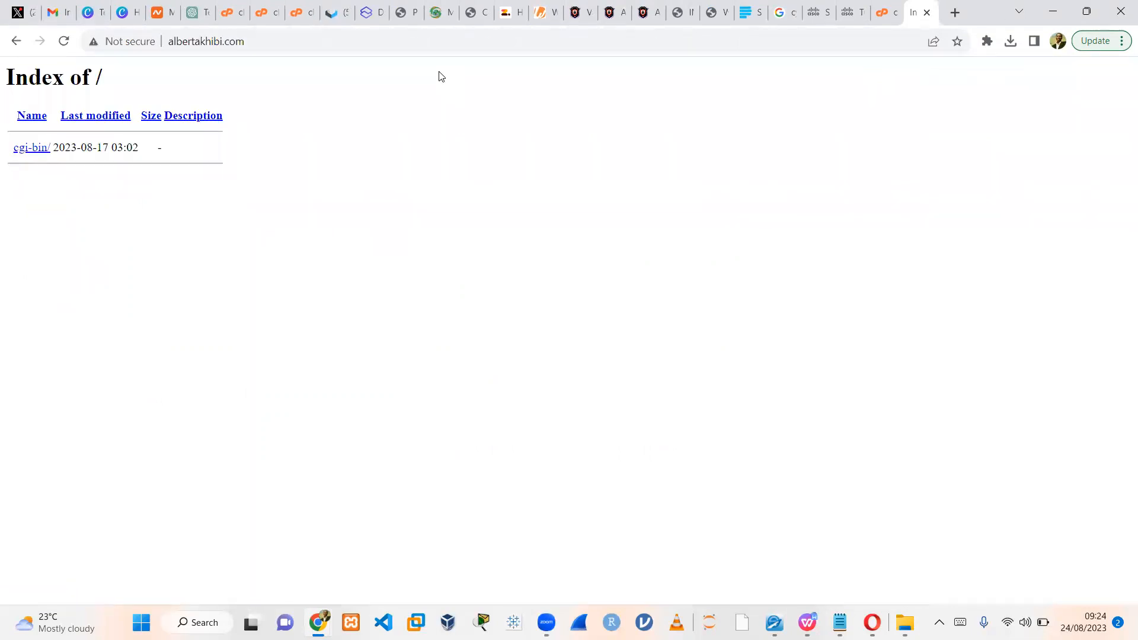
pyautogui.click(62, 42)
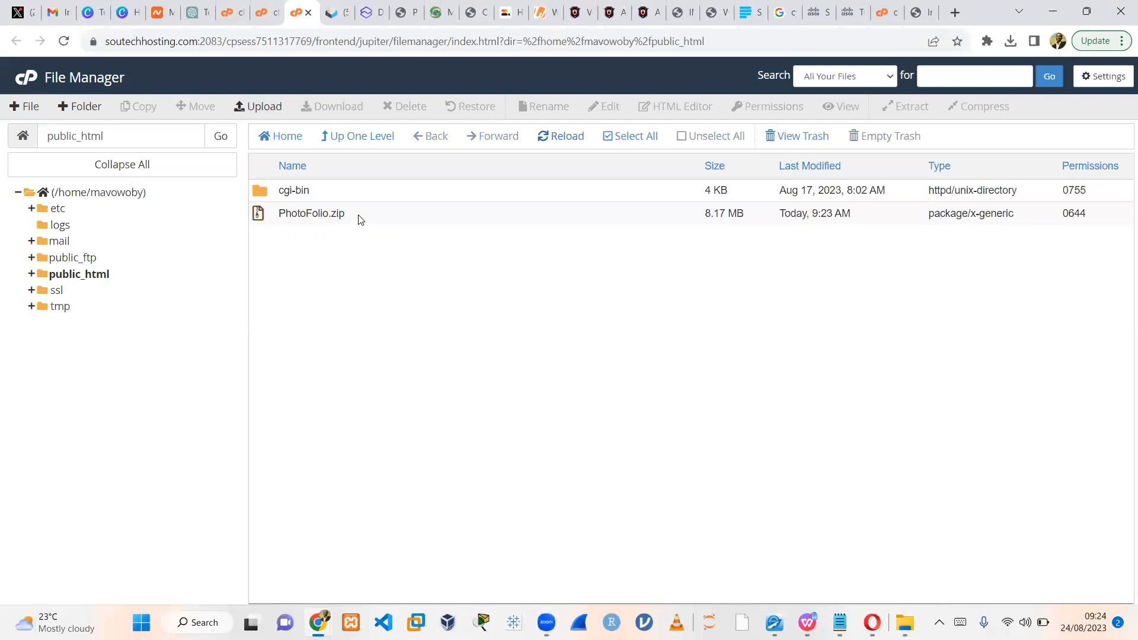
pyautogui.click(311, 212)
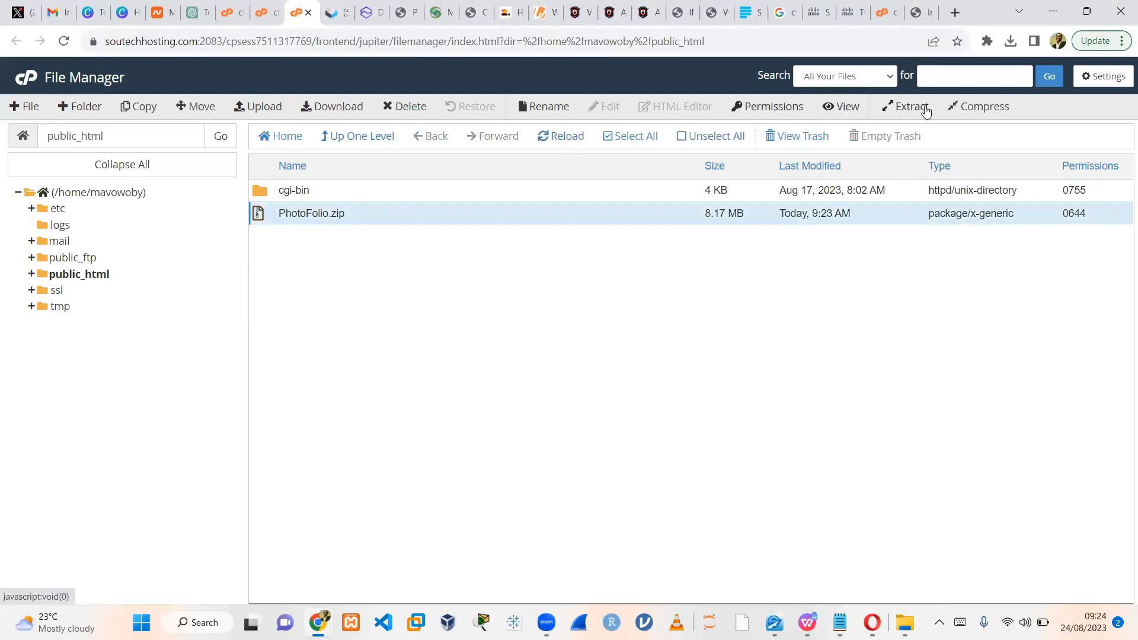
pyautogui.moveTo(1092, 605)
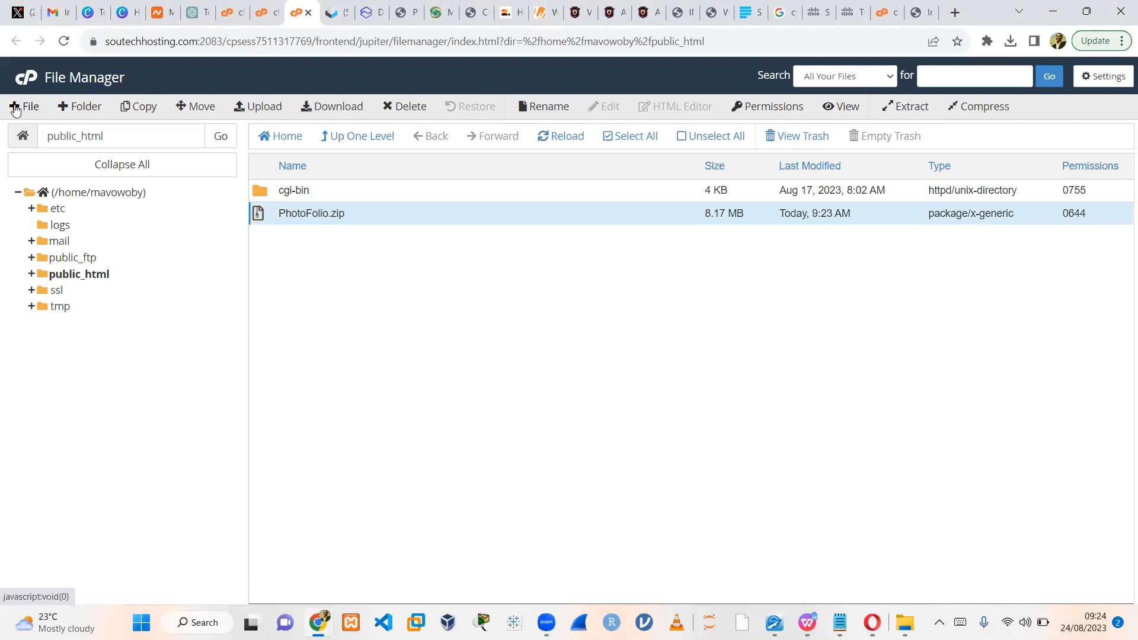
# Step: Dismiss an accidental New File form, rename PhotoFolio.zip to mysite.zip and select it
pyautogui.click(24, 106)
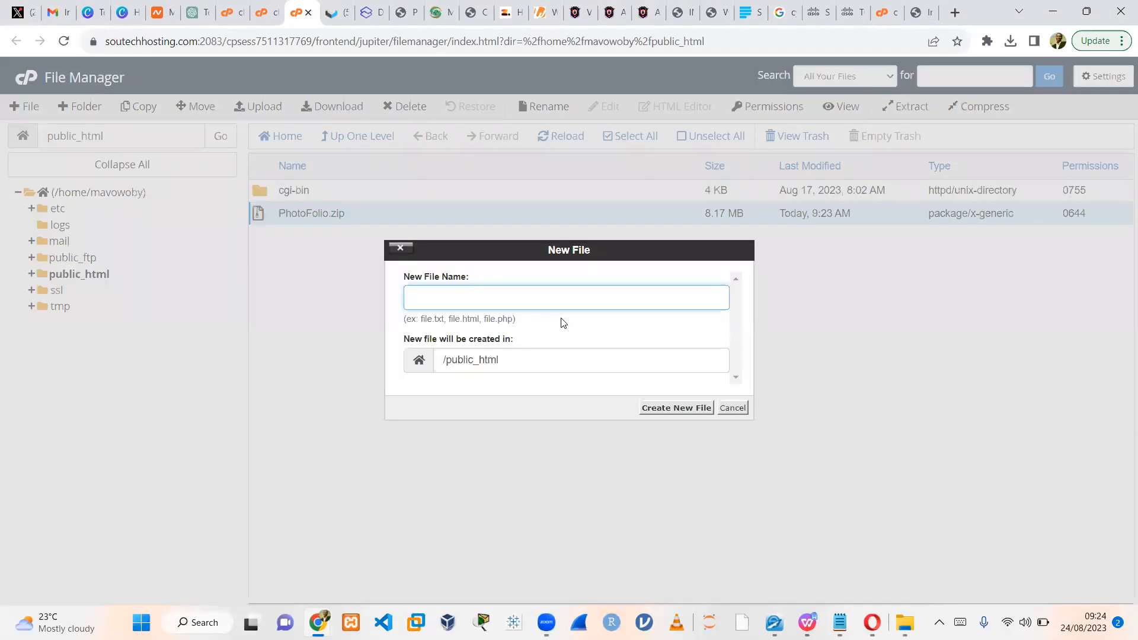
pyautogui.click(731, 406)
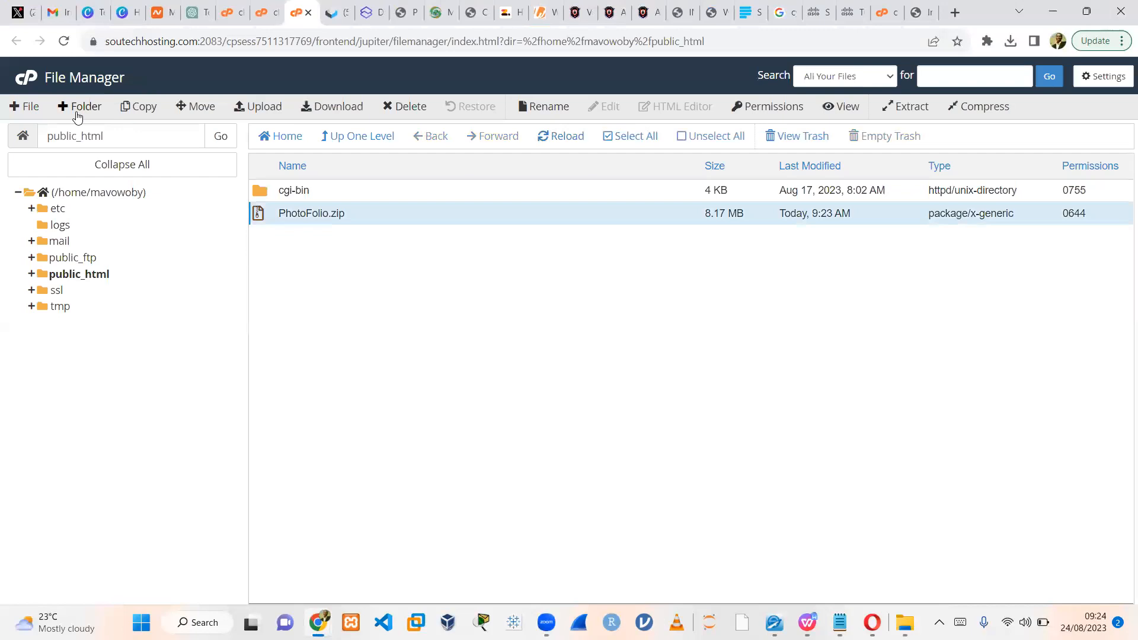
pyautogui.moveTo(166, 109)
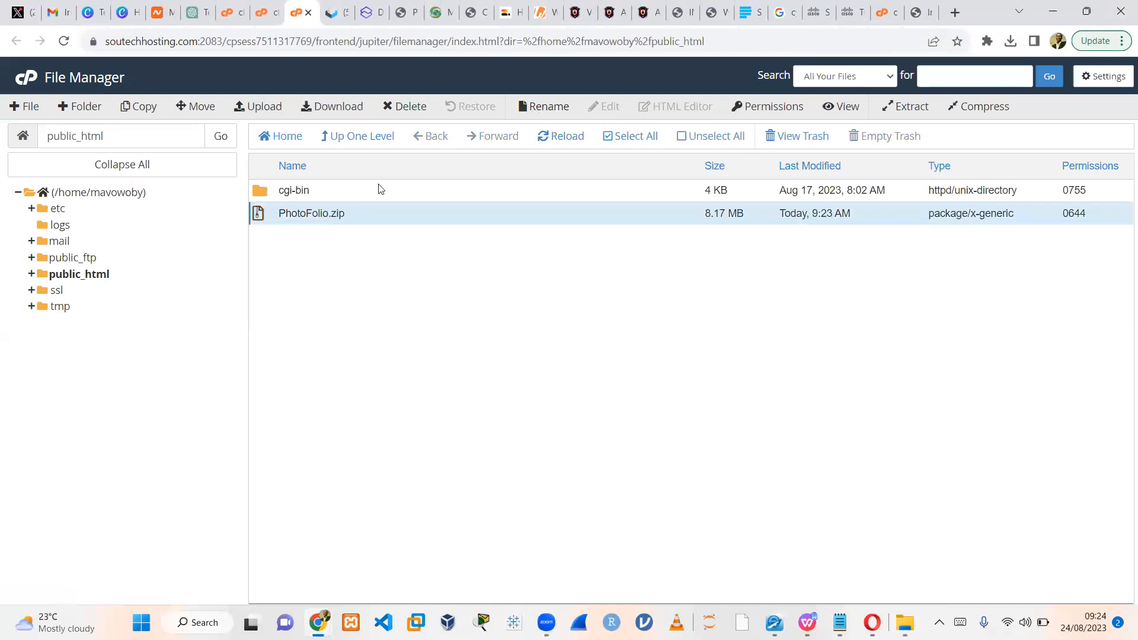
pyautogui.click(548, 106)
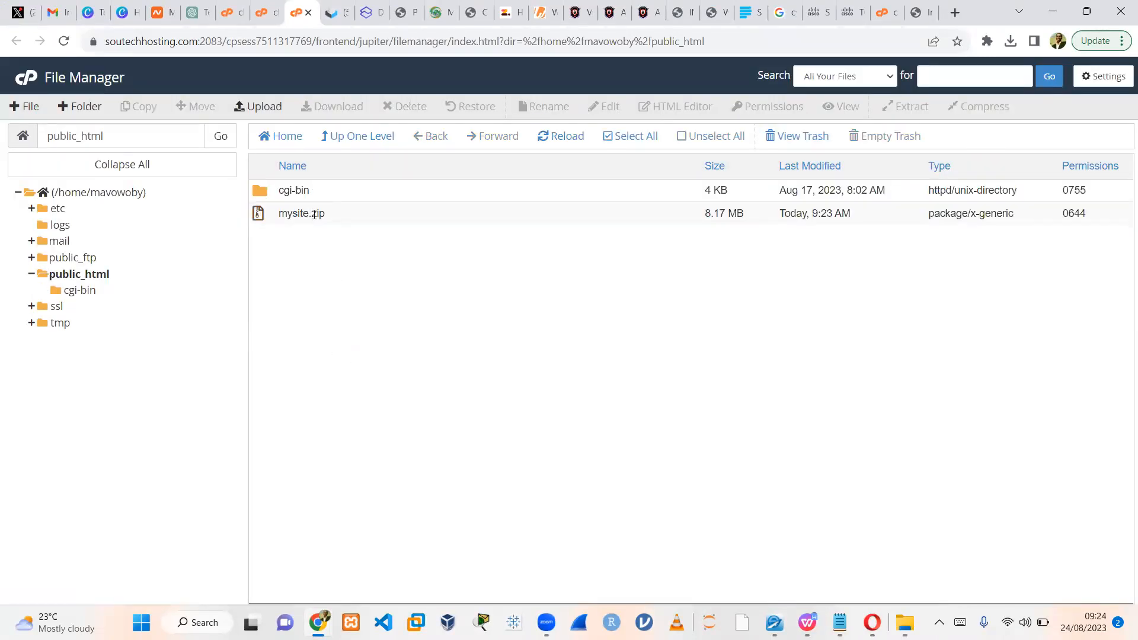
pyautogui.click(300, 212)
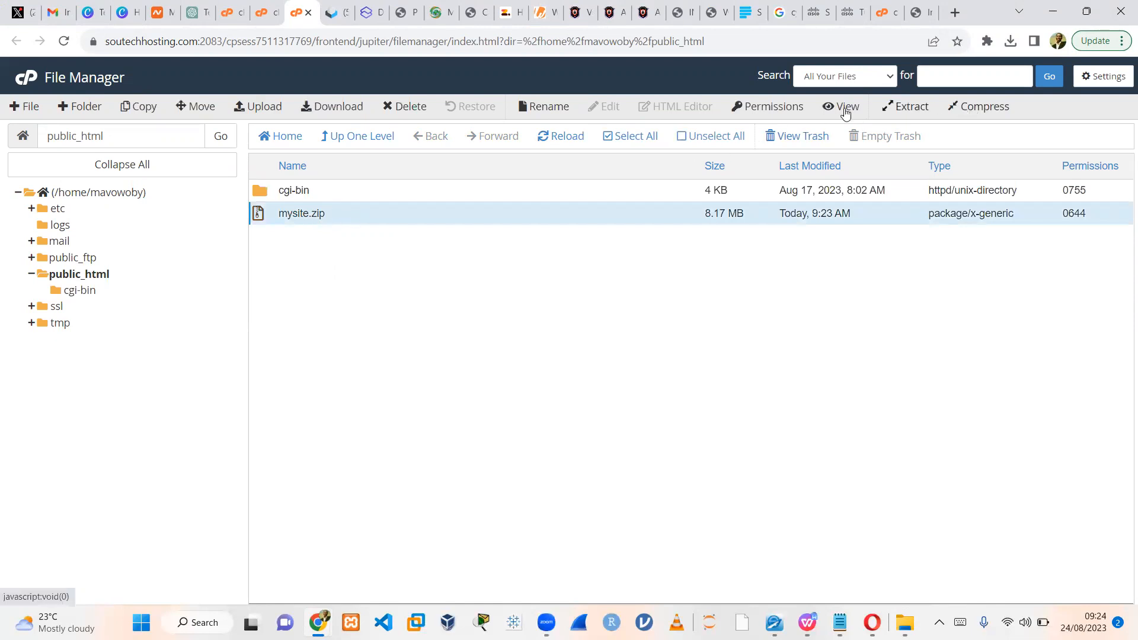
# Step: Extract mysite.zip into /public_html creating a PhotoFolio folder, then reload the live domain
pyautogui.click(909, 106)
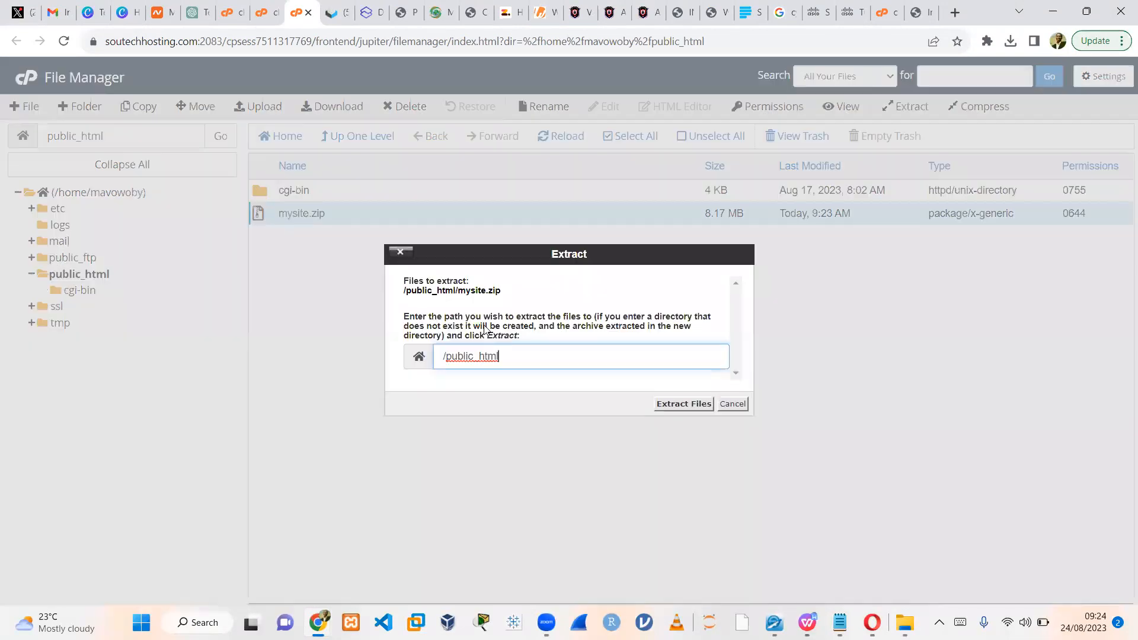
pyautogui.click(683, 403)
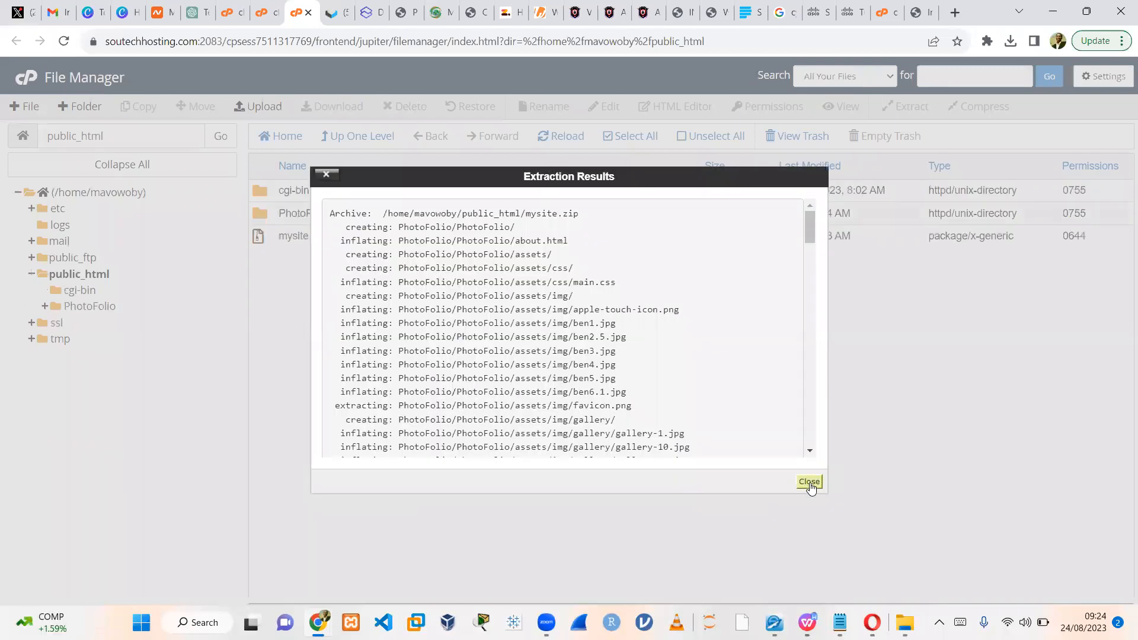
pyautogui.click(808, 481)
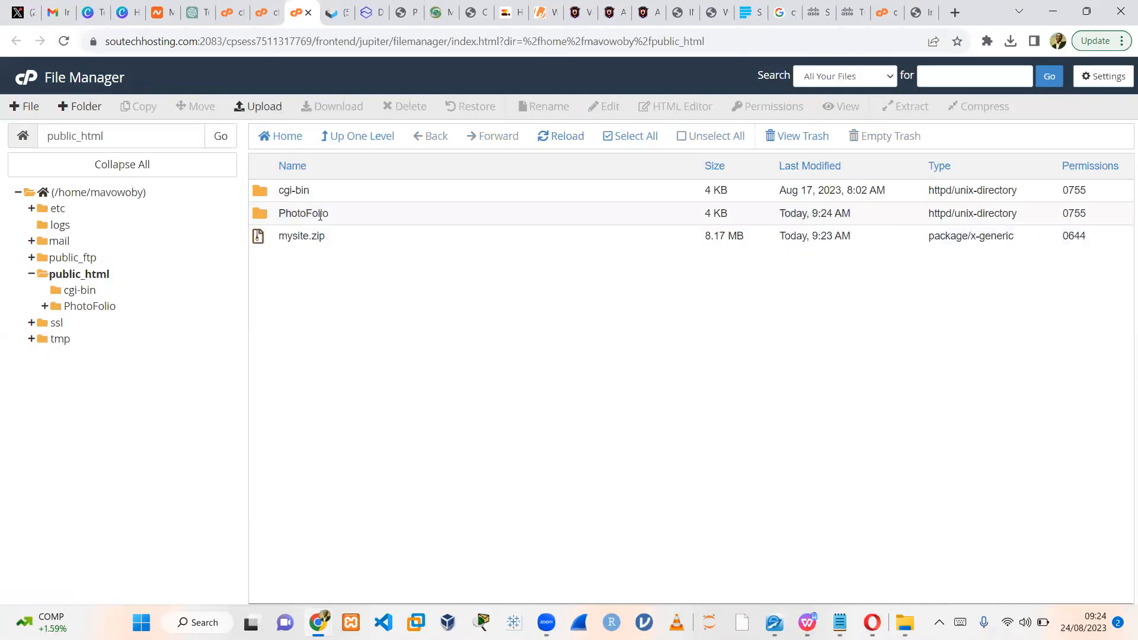
pyautogui.click(303, 212)
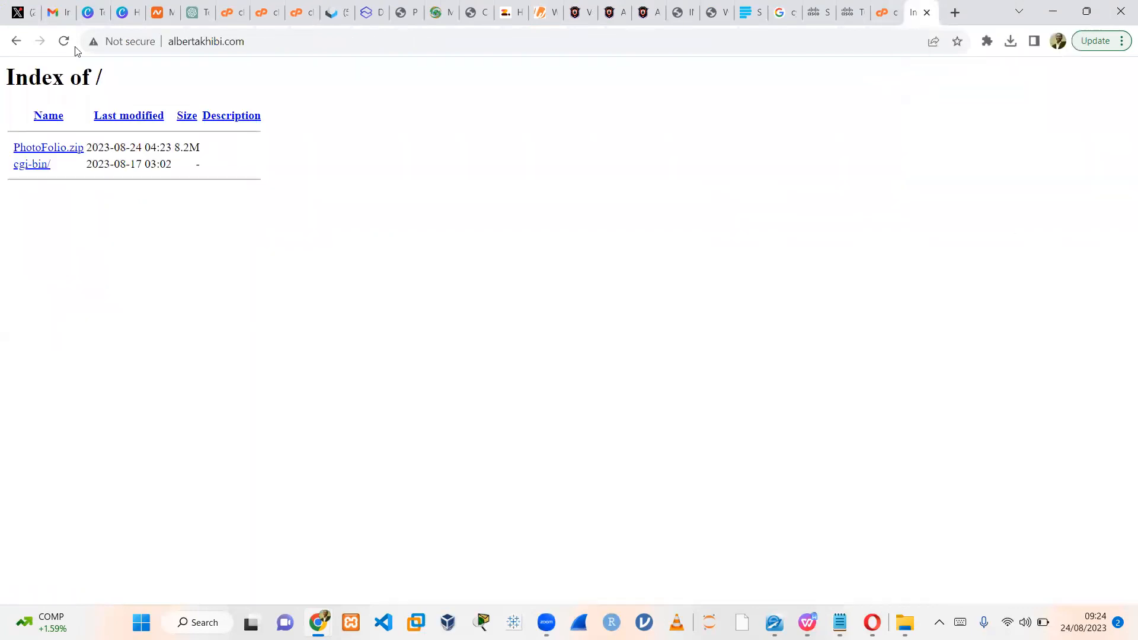
pyautogui.click(63, 41)
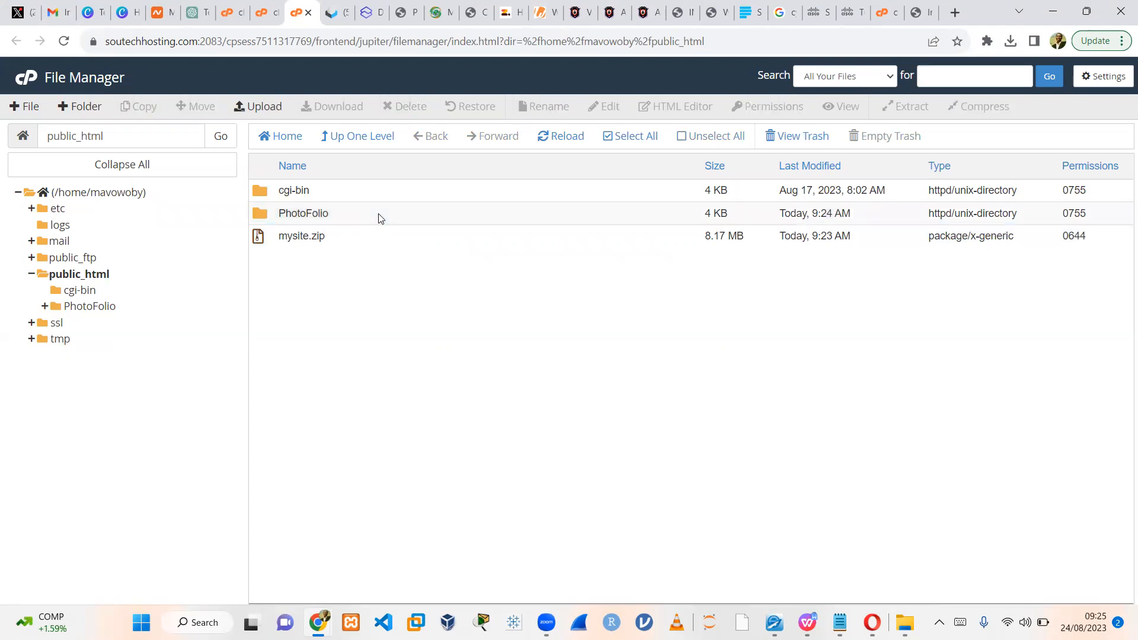
# Step: Select everything inside the nested PhotoFolio/PhotoFolio folder and move it to /public_html
pyautogui.doubleClick(302, 212)
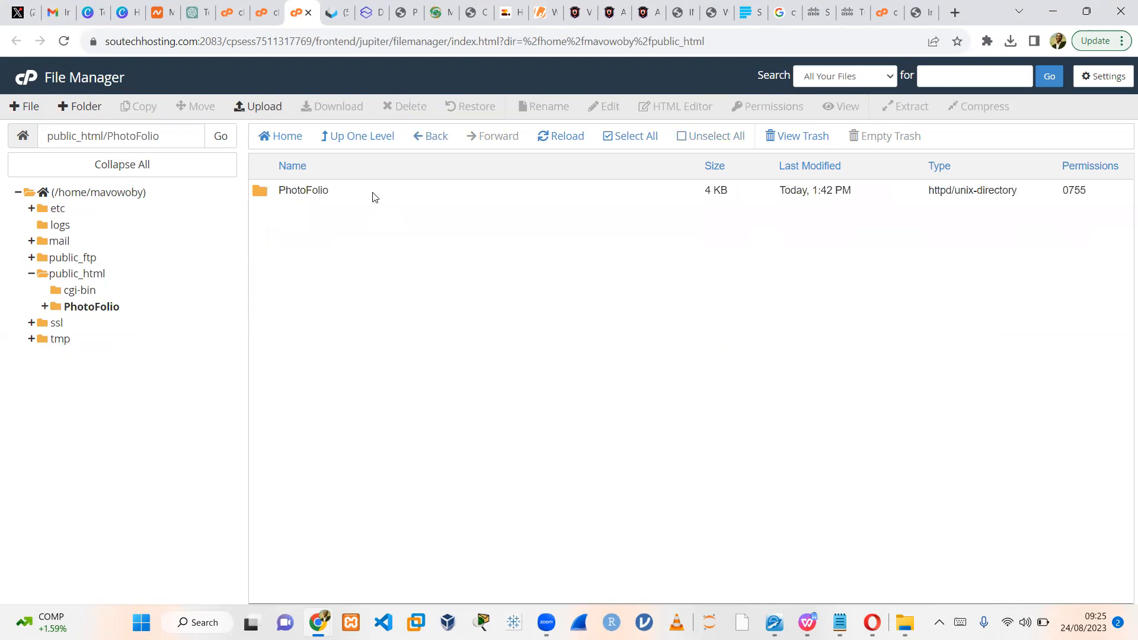
pyautogui.doubleClick(302, 189)
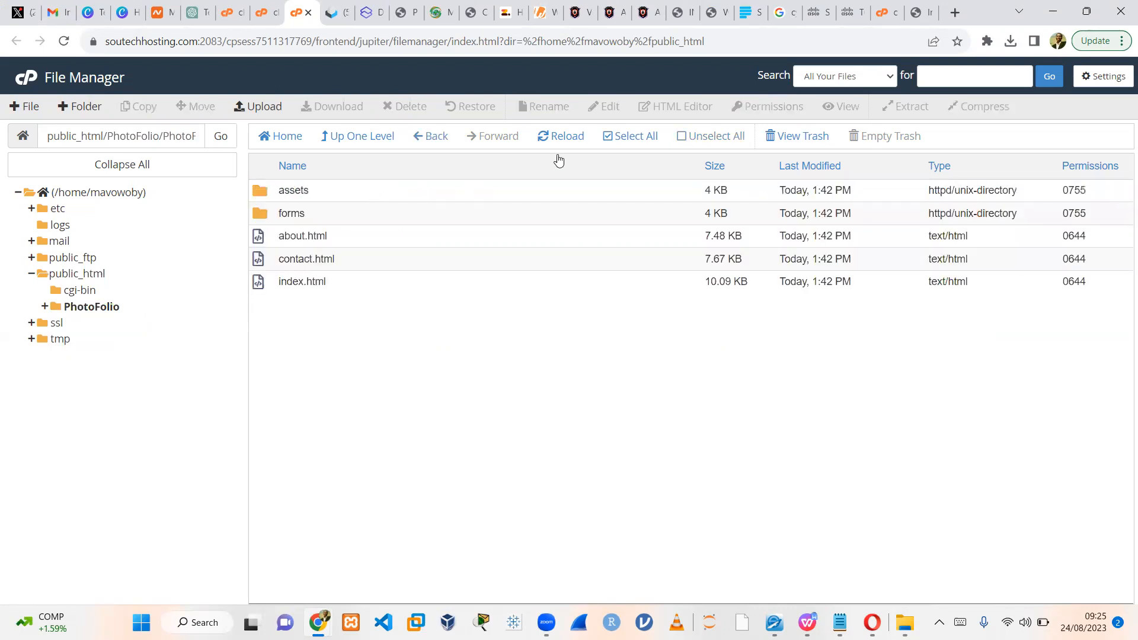
pyautogui.click(628, 135)
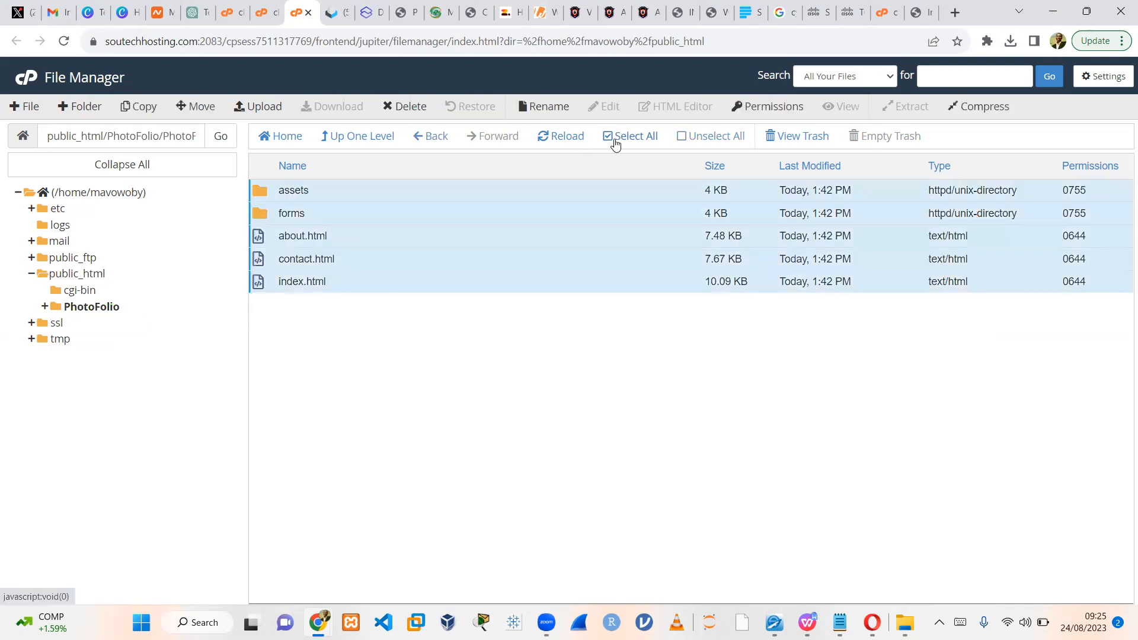
pyautogui.click(195, 106)
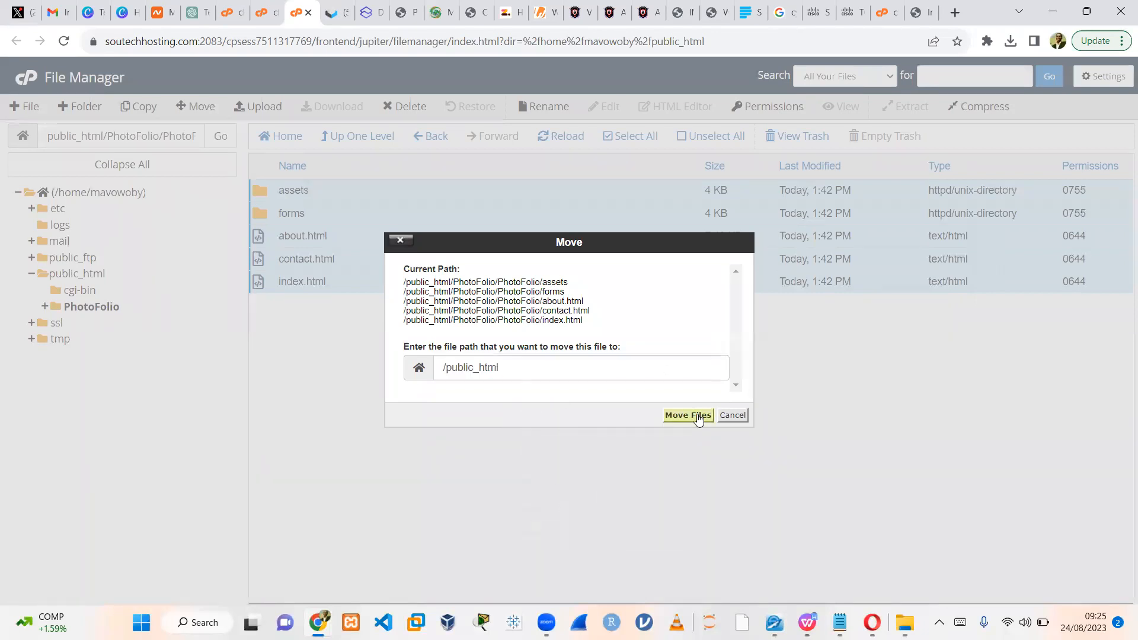
pyautogui.click(687, 415)
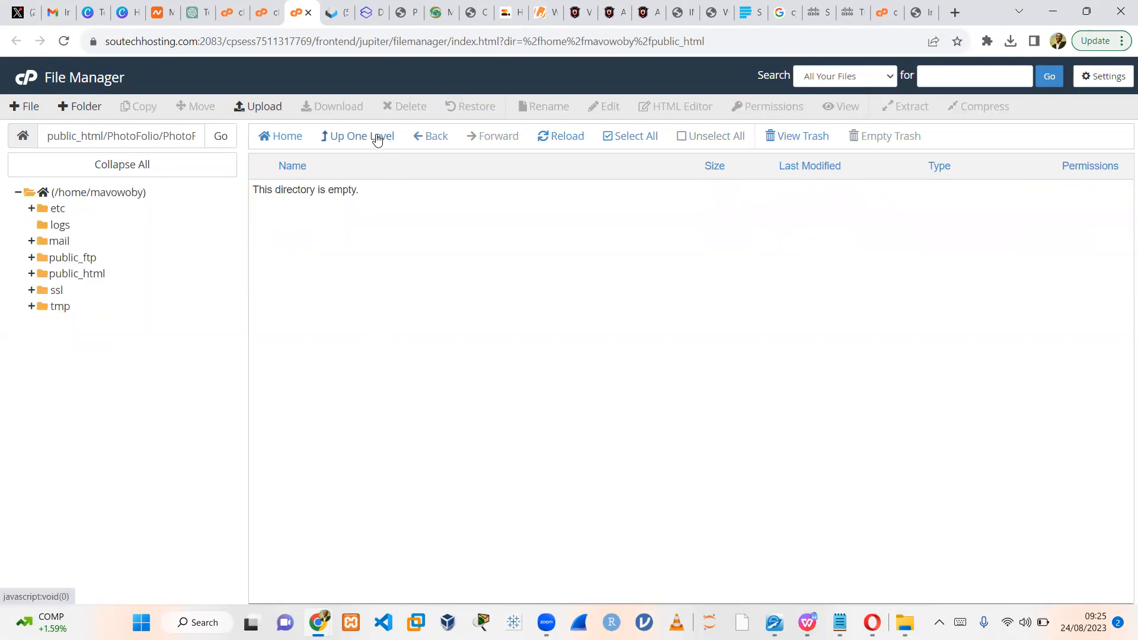
# Step: Go up to public_html to review the moved assets, forms and HTML pages
pyautogui.click(362, 135)
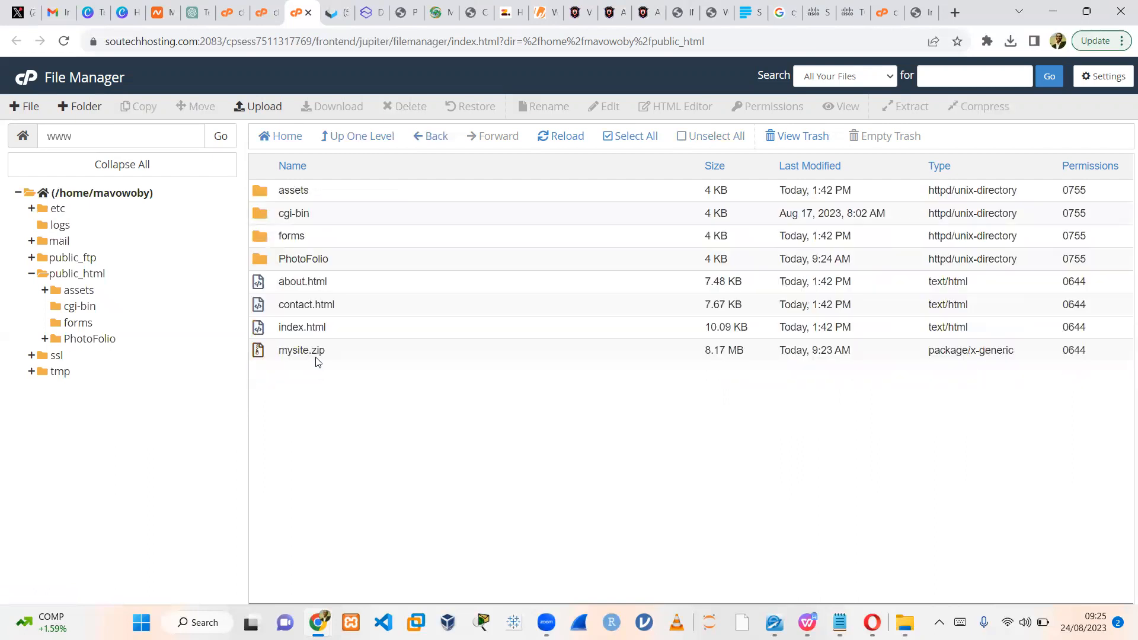
pyautogui.moveTo(316, 386)
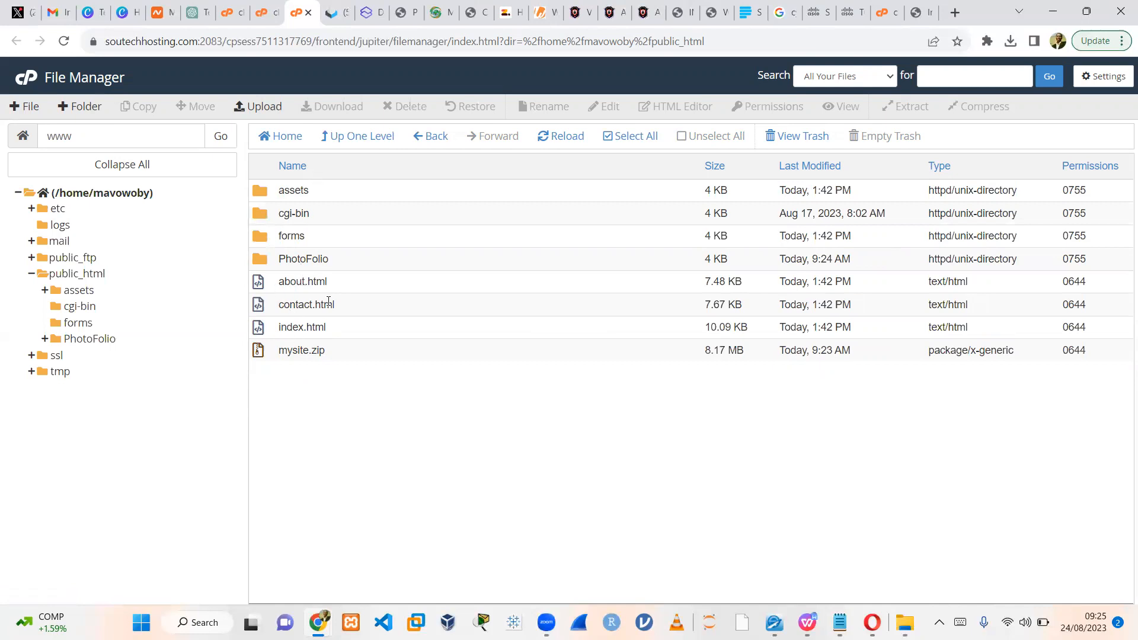
pyautogui.moveTo(376, 363)
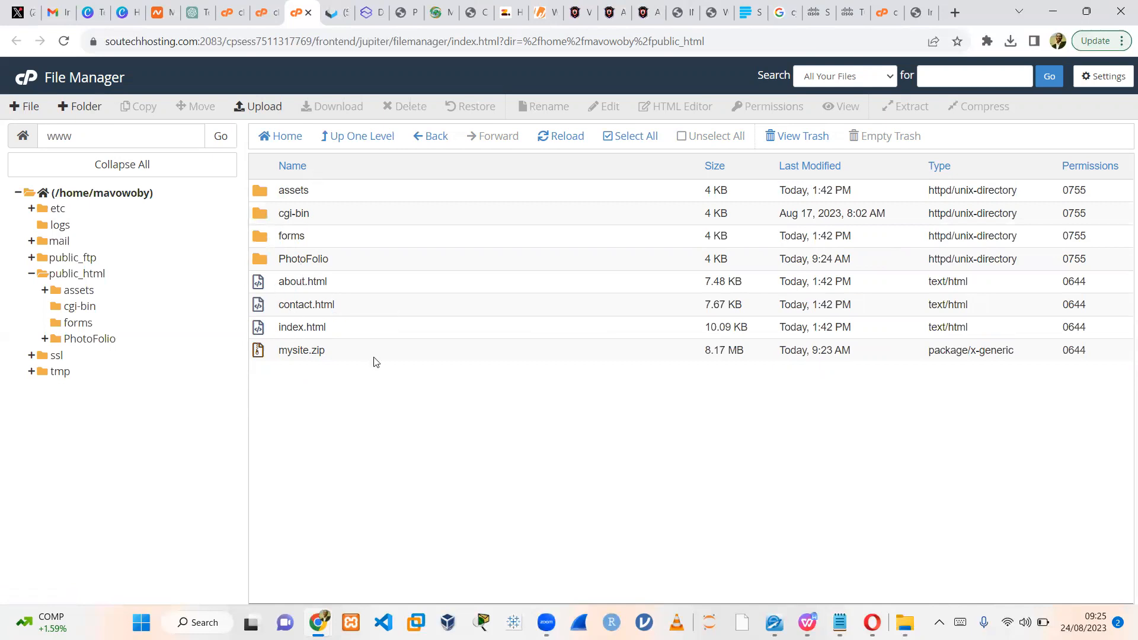
pyautogui.moveTo(300, 355)
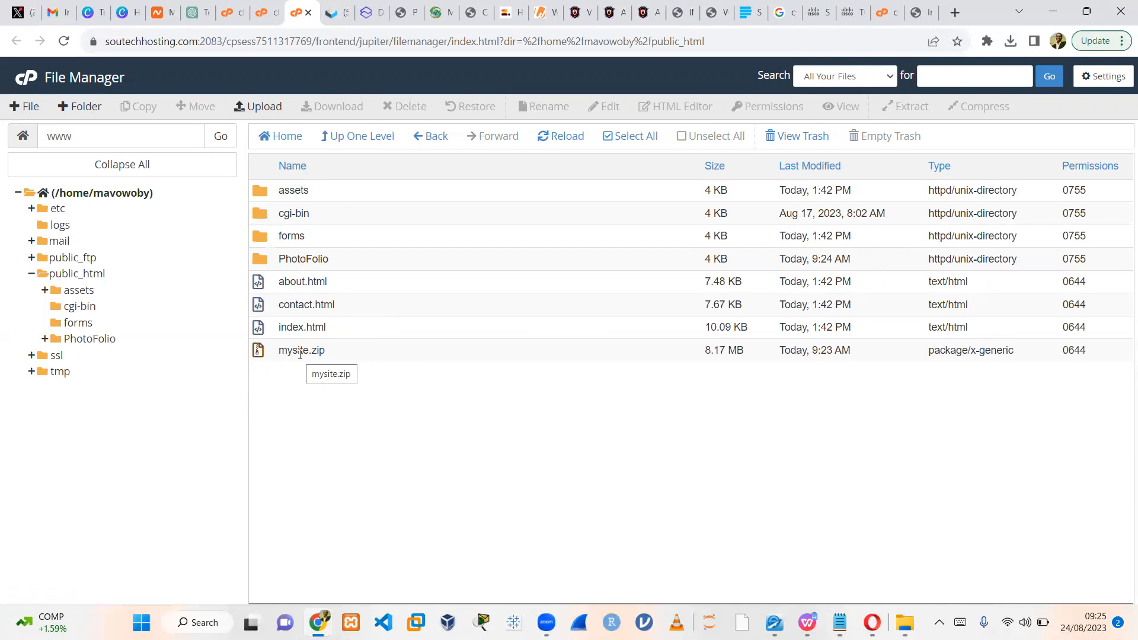
pyautogui.moveTo(379, 180)
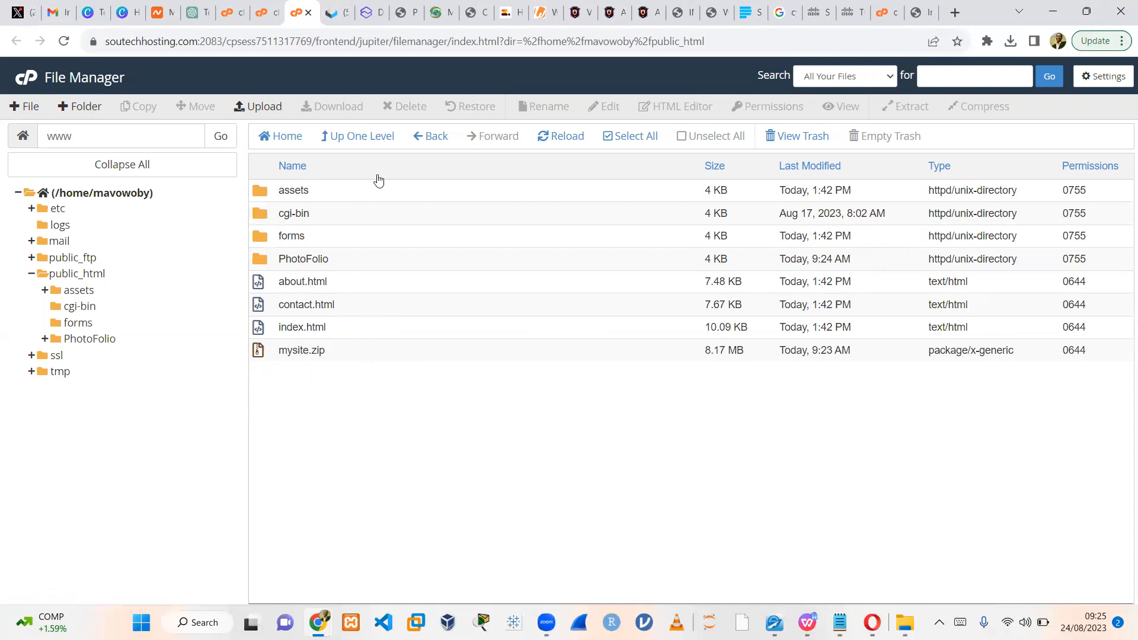
pyautogui.moveTo(625, 263)
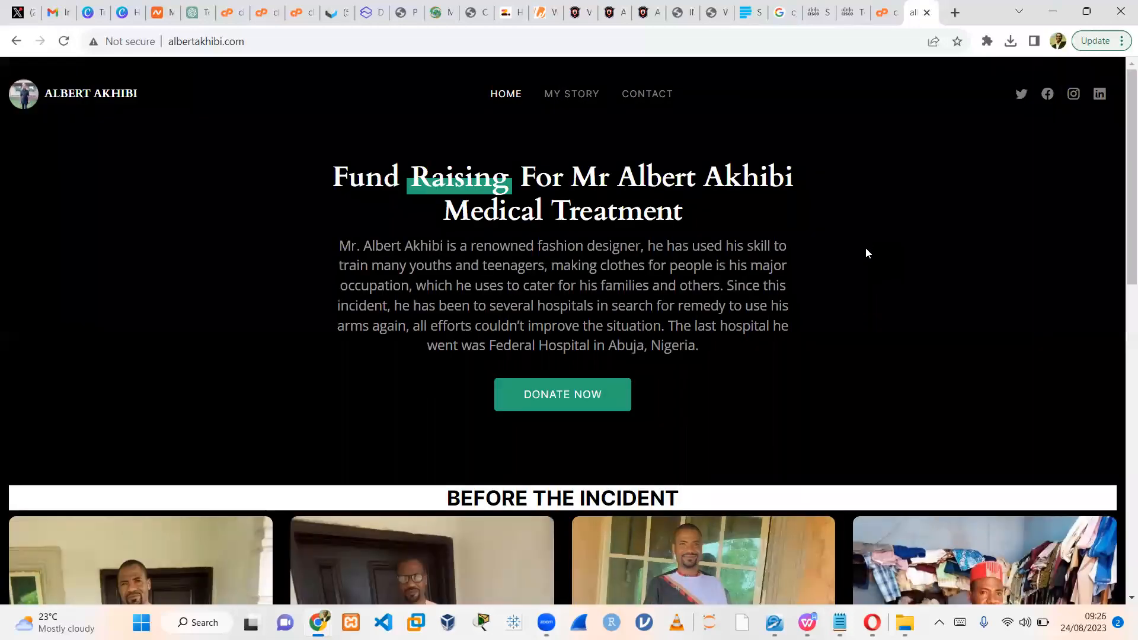
pyautogui.moveTo(808, 289)
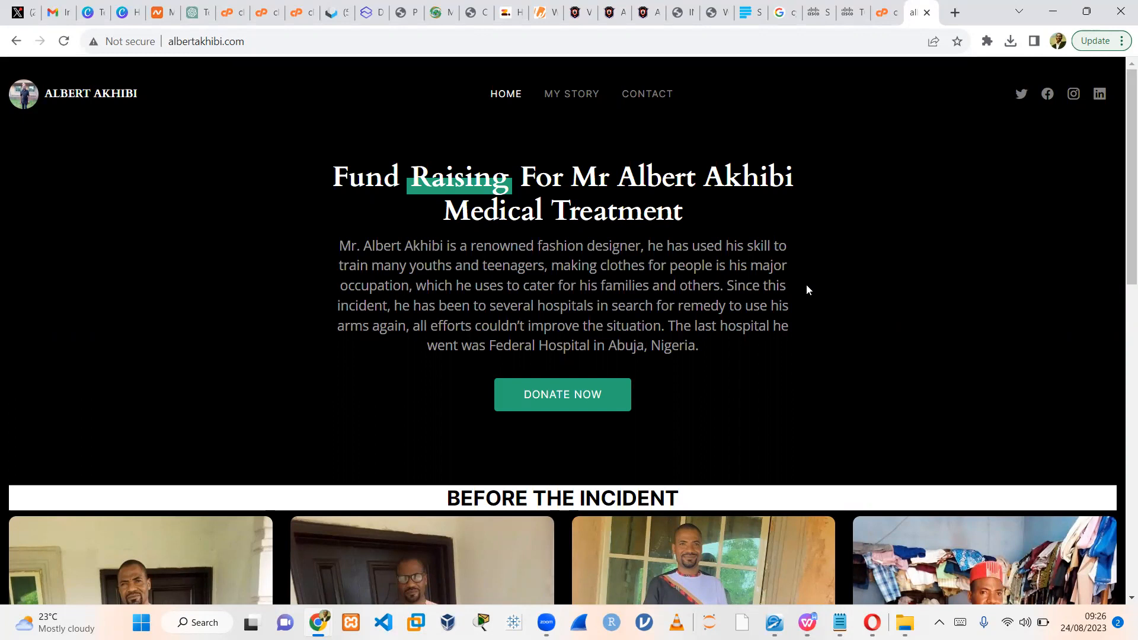
pyautogui.moveTo(841, 270)
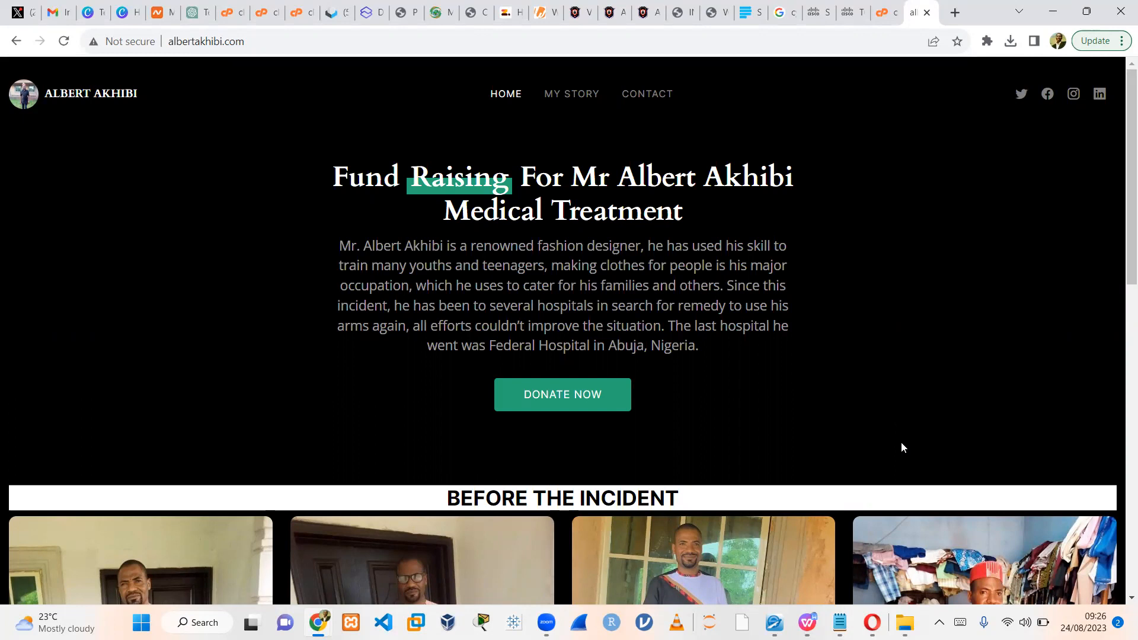
pyautogui.moveTo(128, 60)
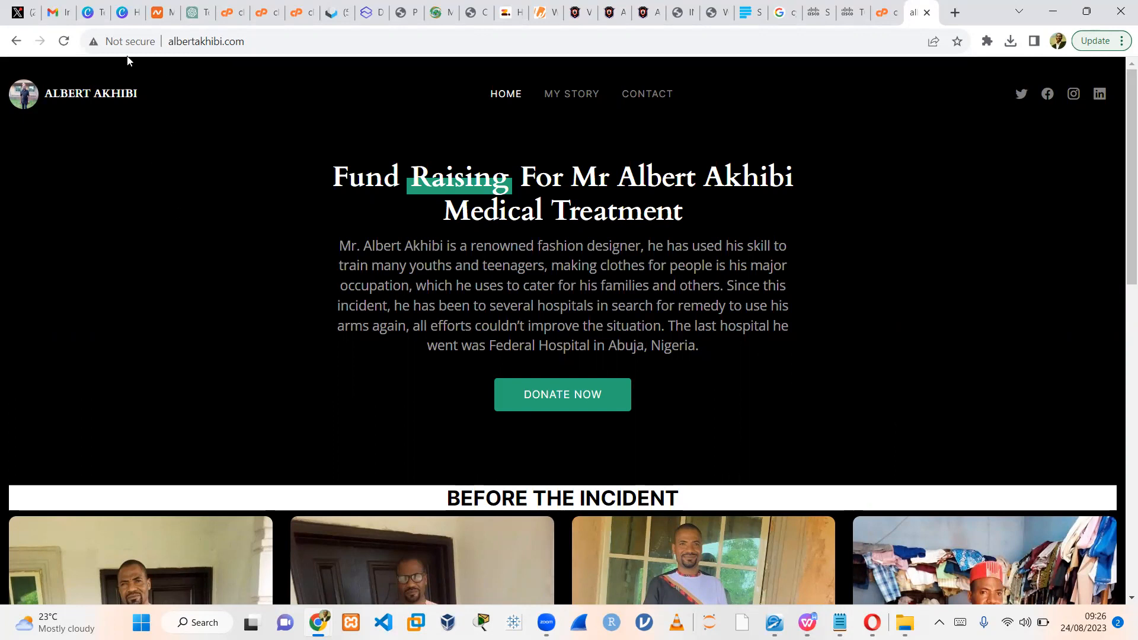